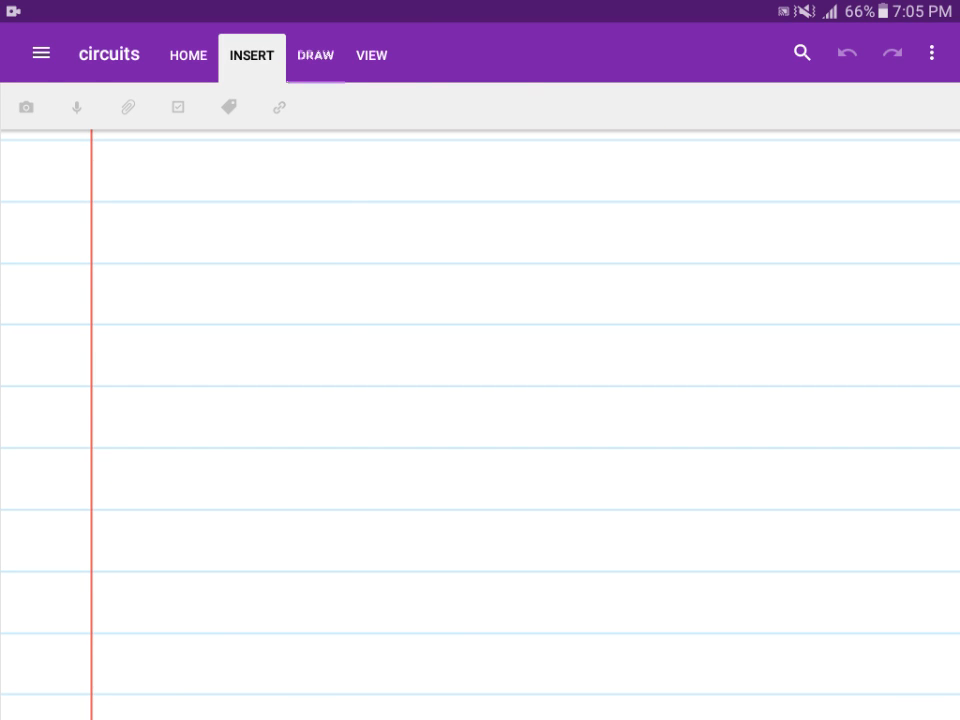
Step: Handwrite 'Series / Parallel' in black ink and underline the heading
left_click(315, 55)
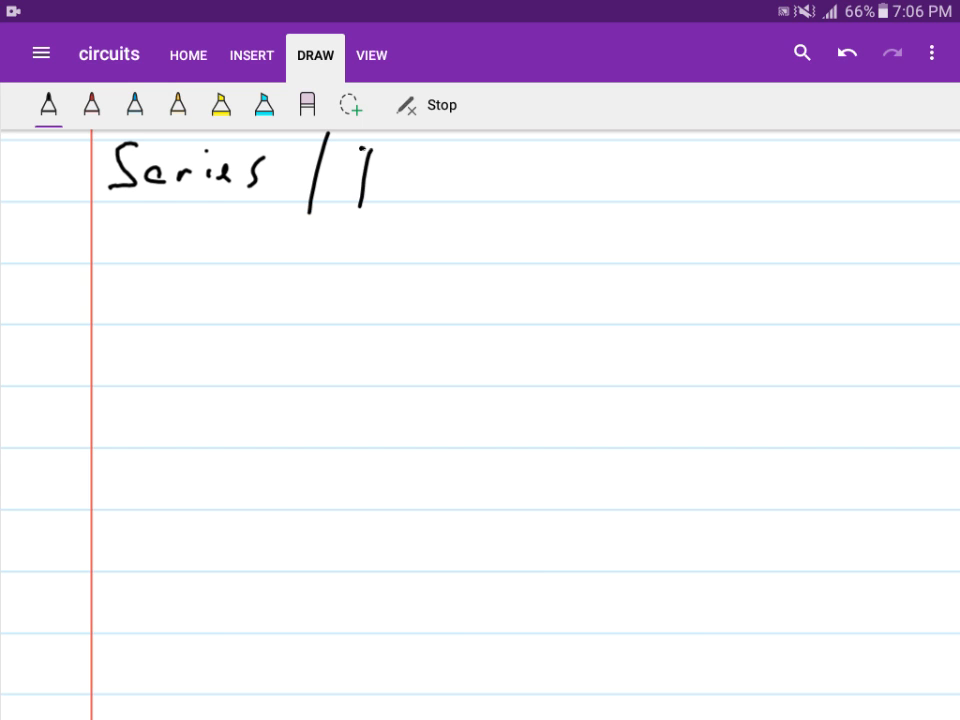
left_click_drag(360, 170, 575, 175)
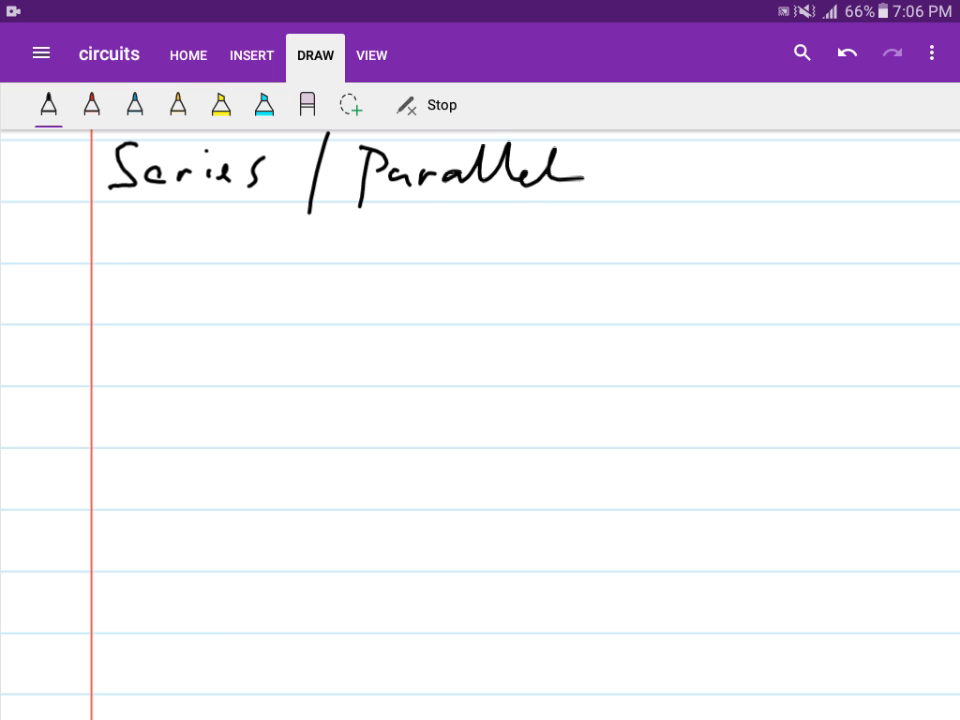
left_click_drag(85, 205, 620, 195)
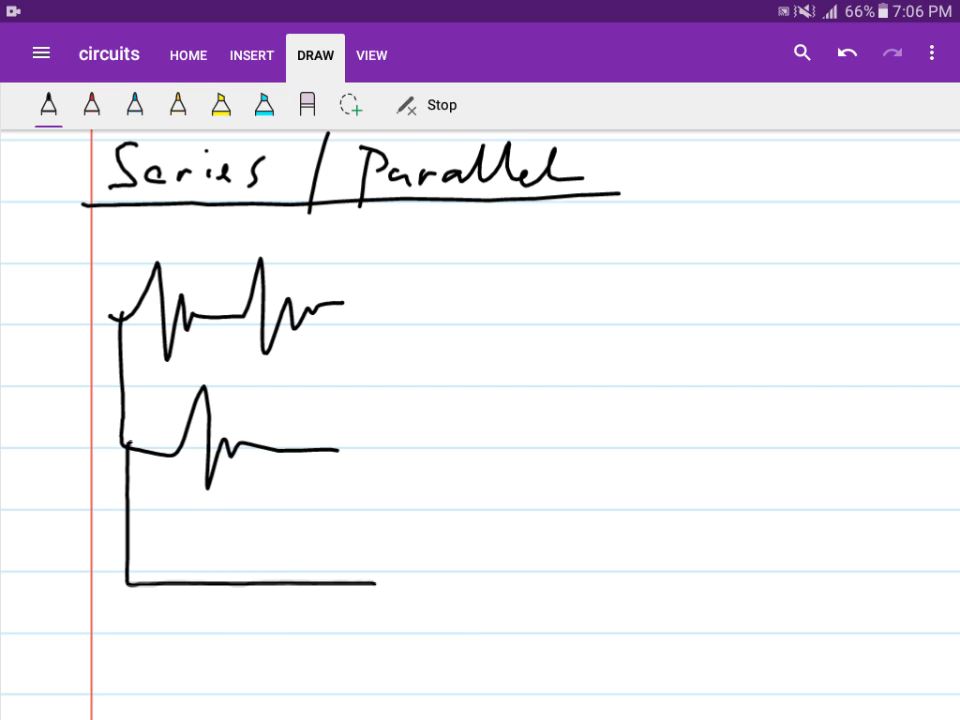
Step: Sketch the resistor circuit, an arrow to one equivalent resistor, and a redrawn small loop
left_click_drag(340, 460, 365, 590)
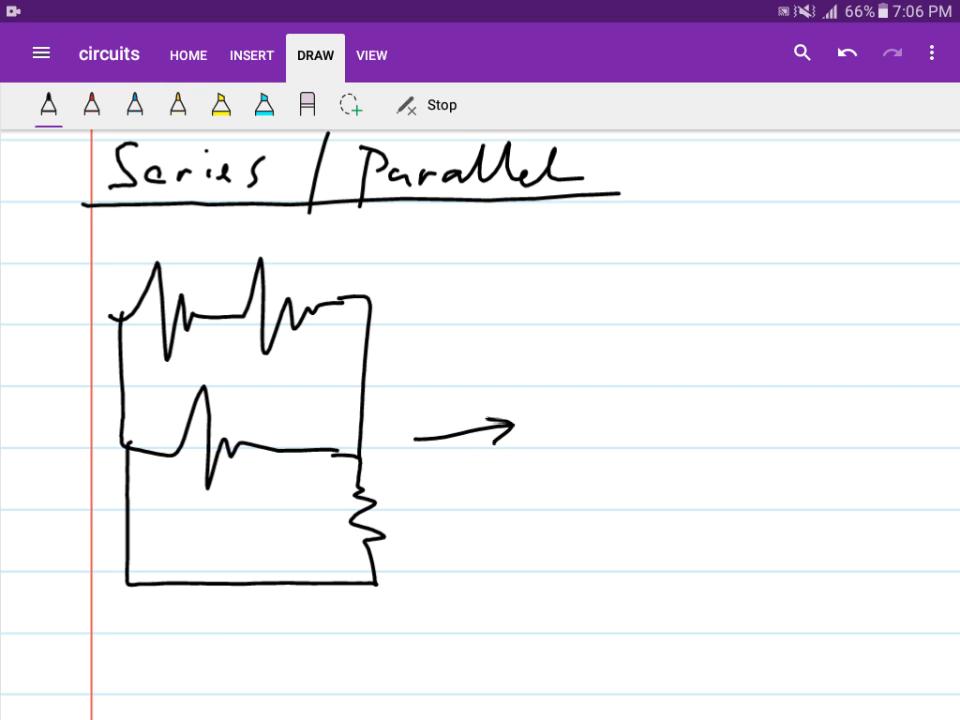
left_click_drag(545, 422, 610, 420)
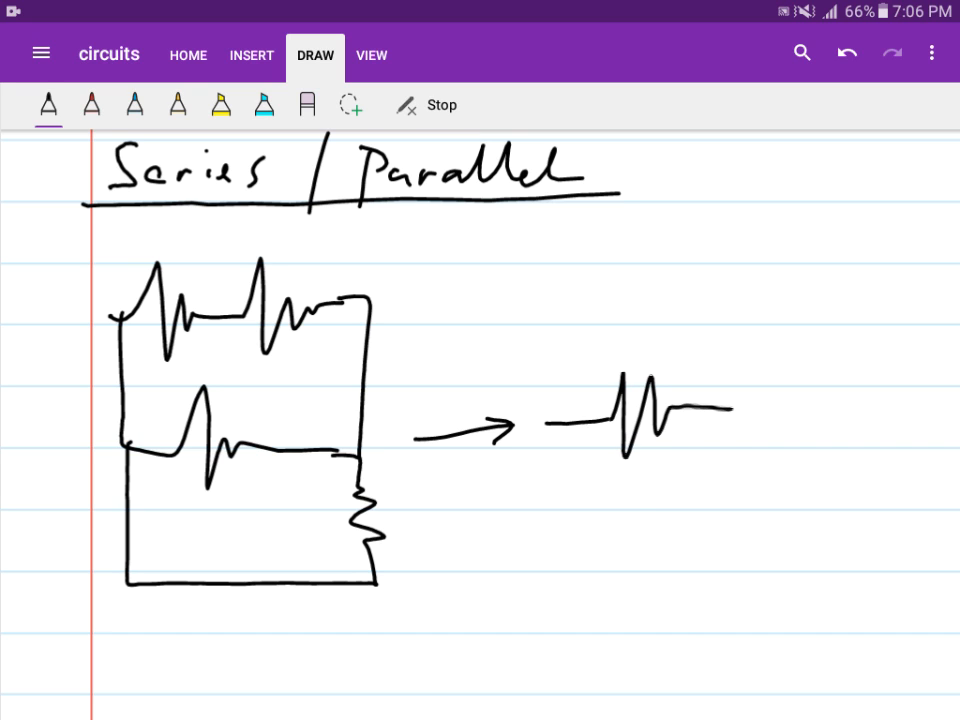
left_click_drag(635, 500, 635, 555)
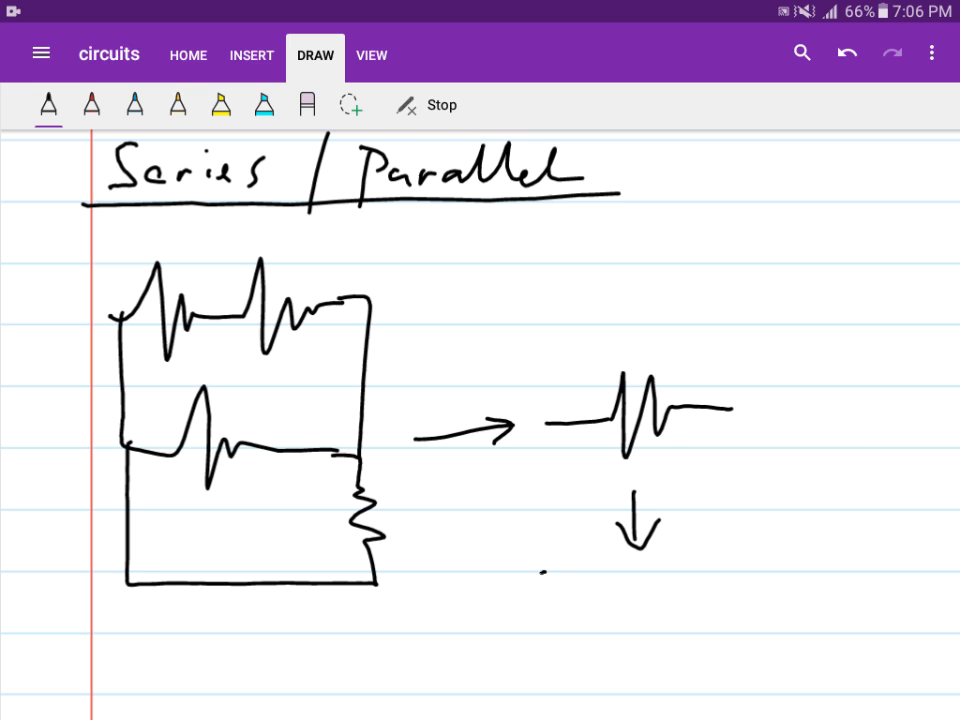
left_click_drag(540, 570, 600, 690)
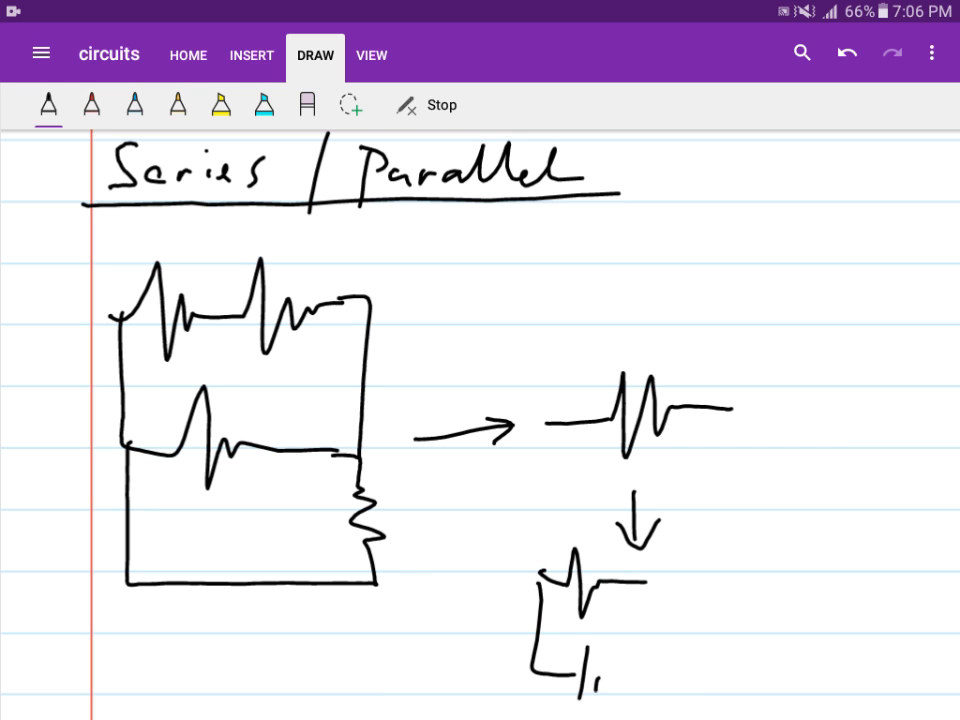
left_click_drag(650, 590, 650, 690)
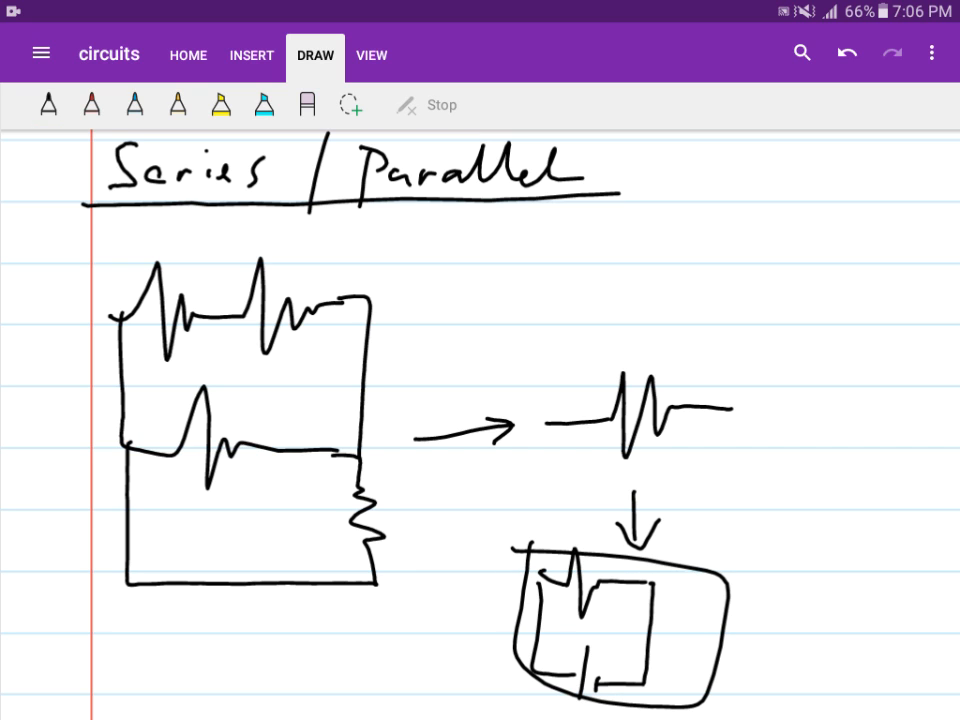
Step: Draw a black rectangular loop with two resistors and two battery cells on blank lines below
scroll("down", 3)
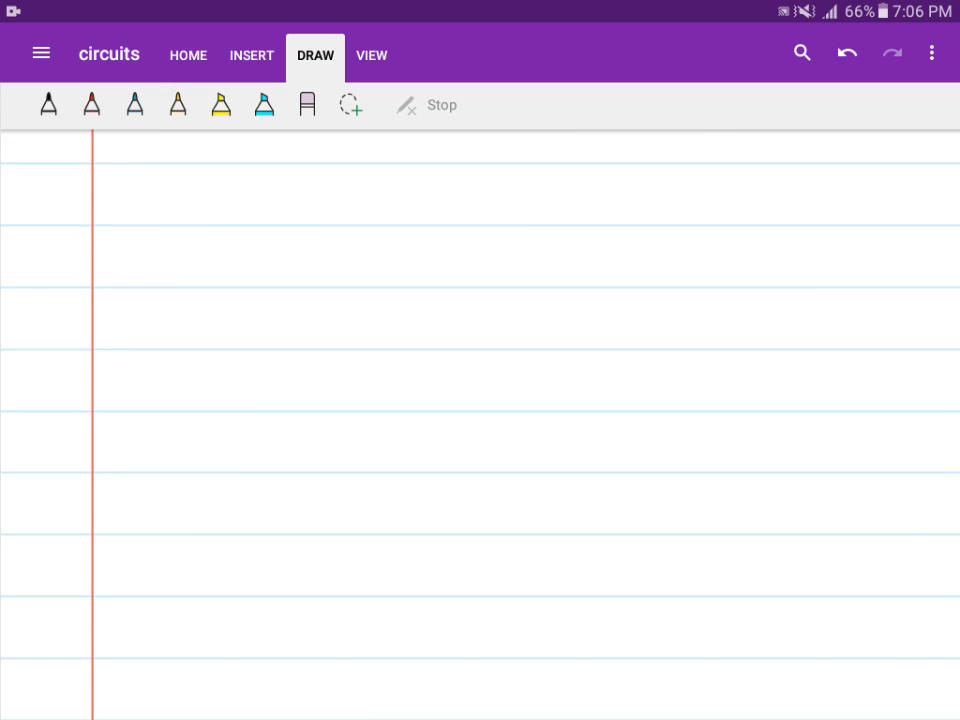
left_click(47, 105)
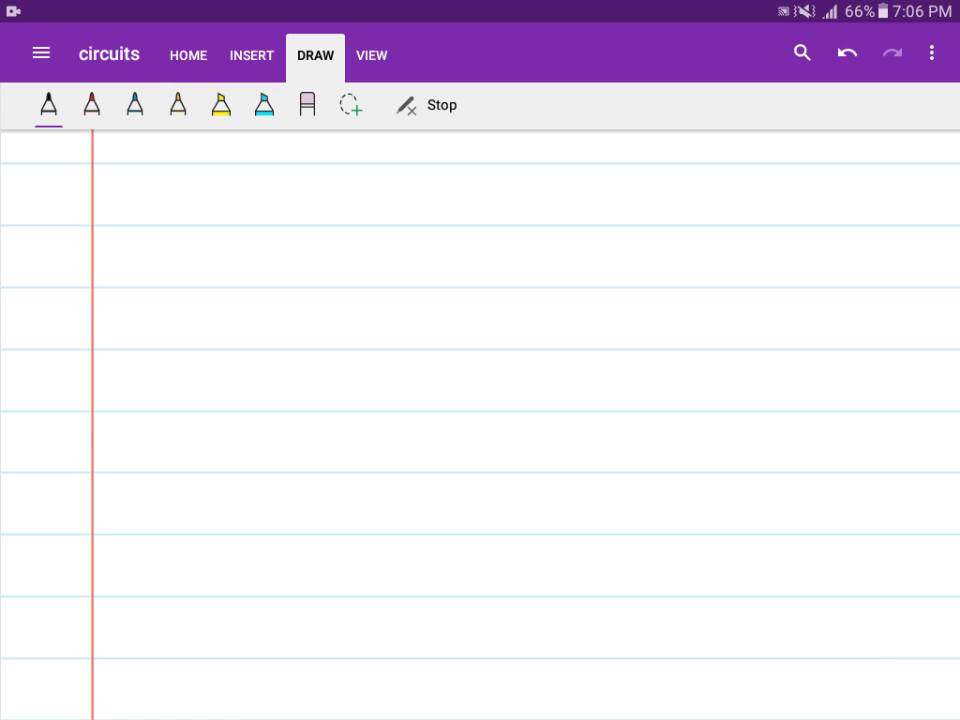
left_click_drag(160, 208, 150, 390)
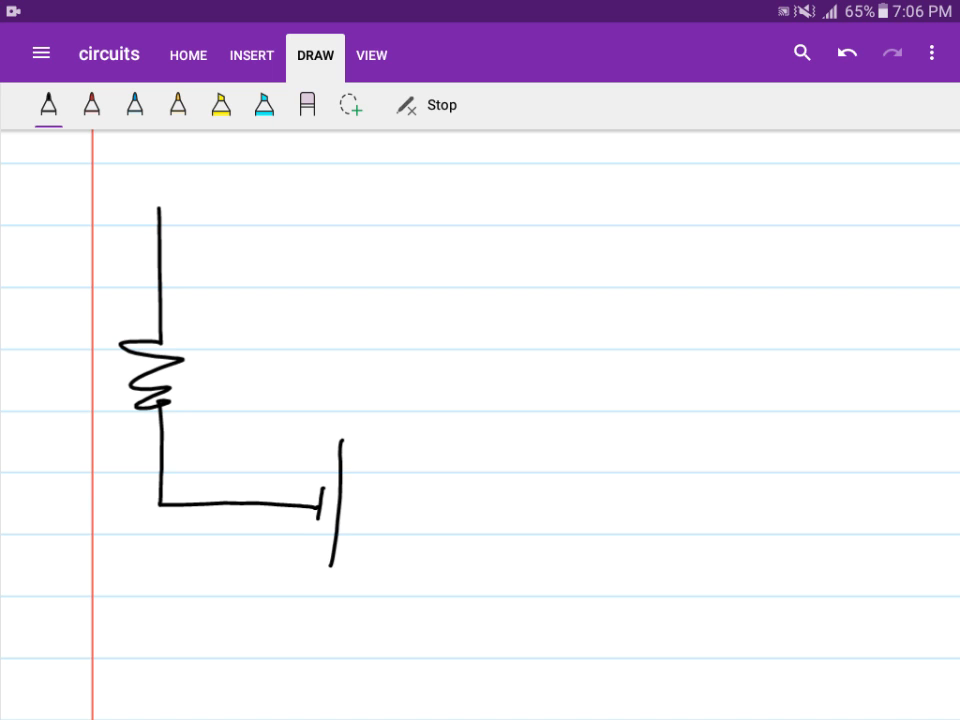
left_click_drag(345, 512, 482, 512)
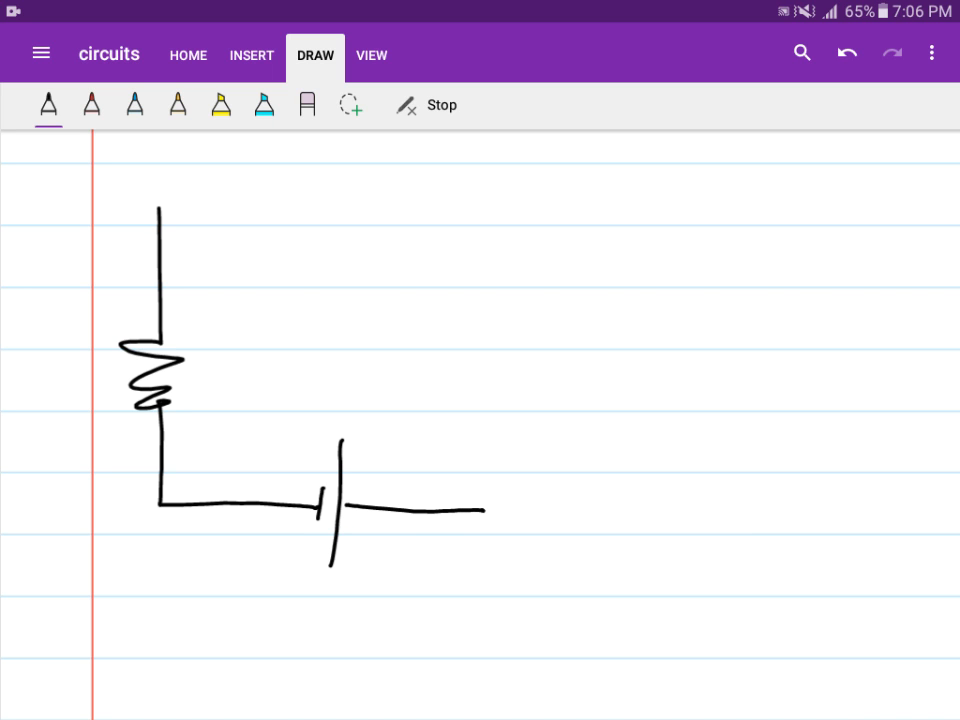
left_click_drag(160, 205, 250, 145)
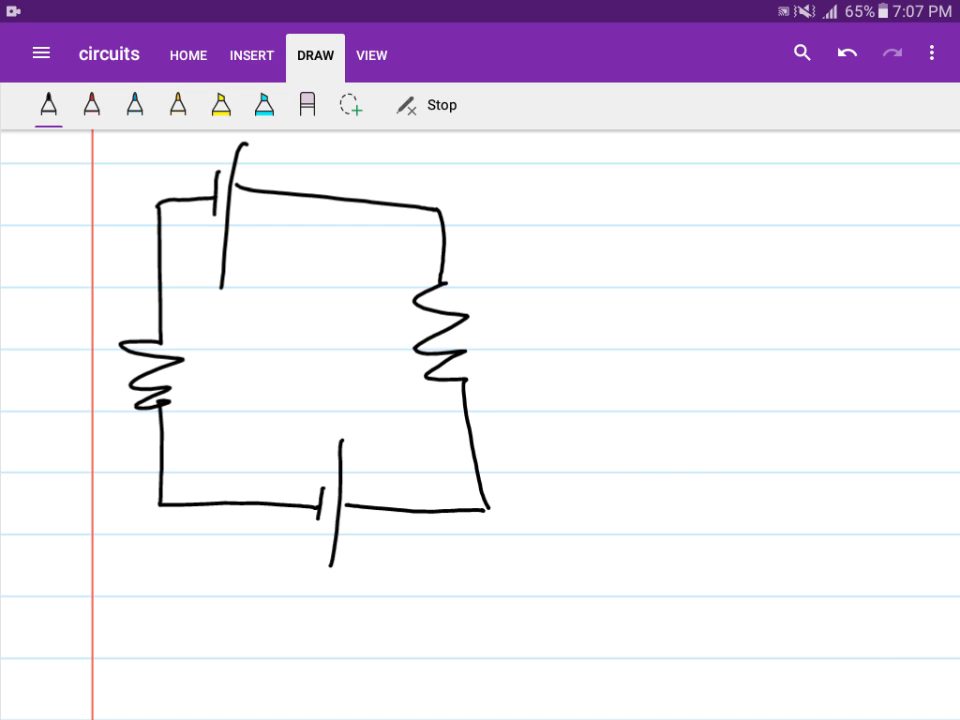
Step: Circle both resistors in red and add struck-through 'series' and 'parallel' labels inside the loop
left_click(91, 105)
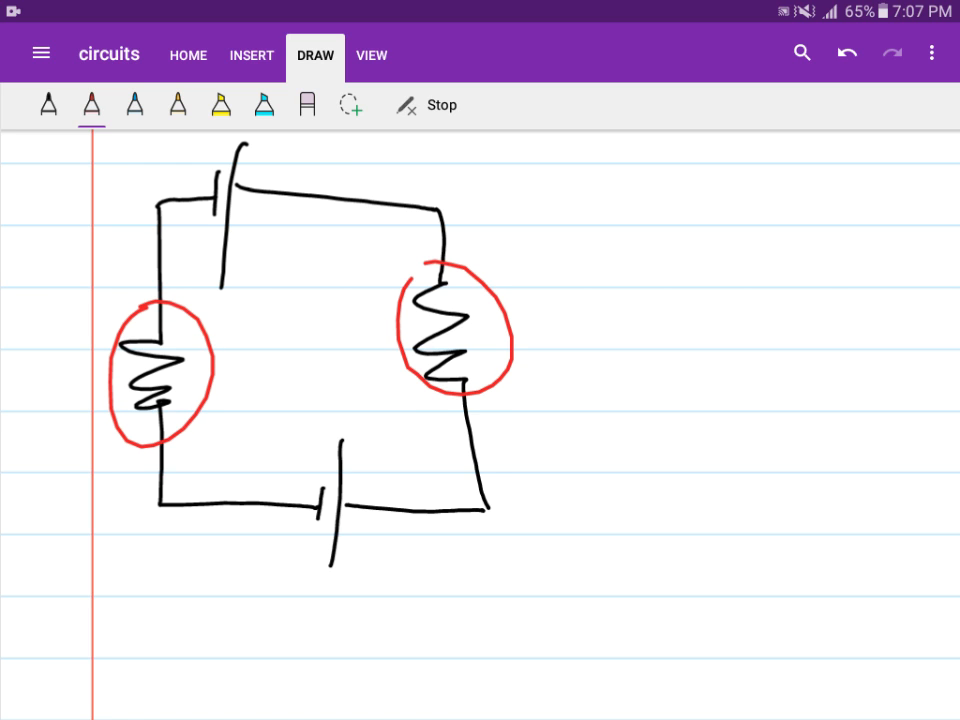
left_click_drag(228, 332, 250, 345)
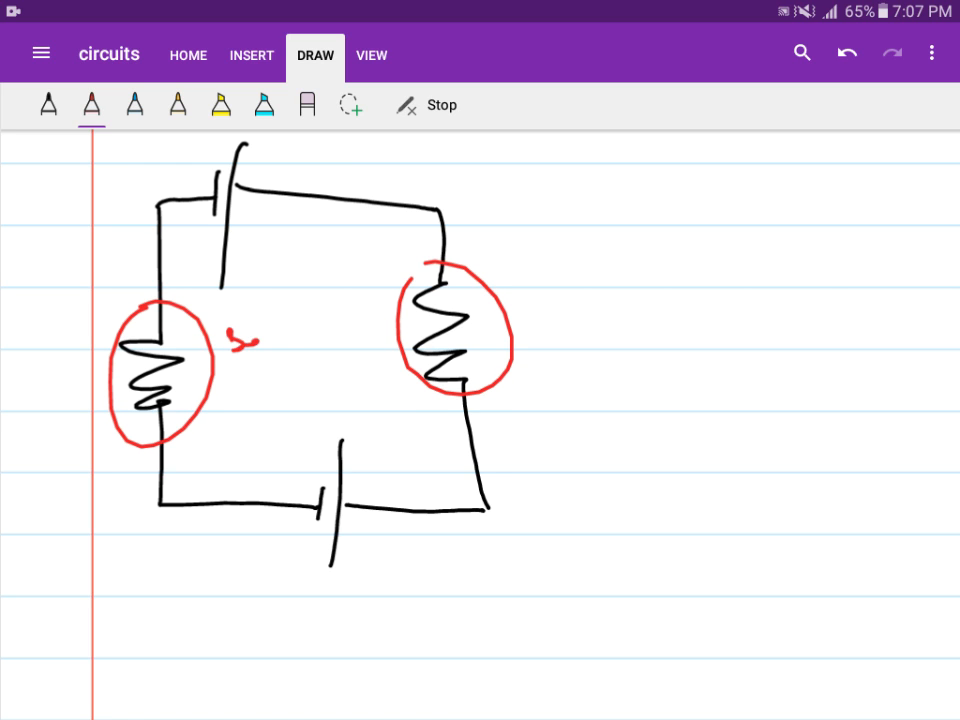
left_click_drag(225, 335, 350, 320)
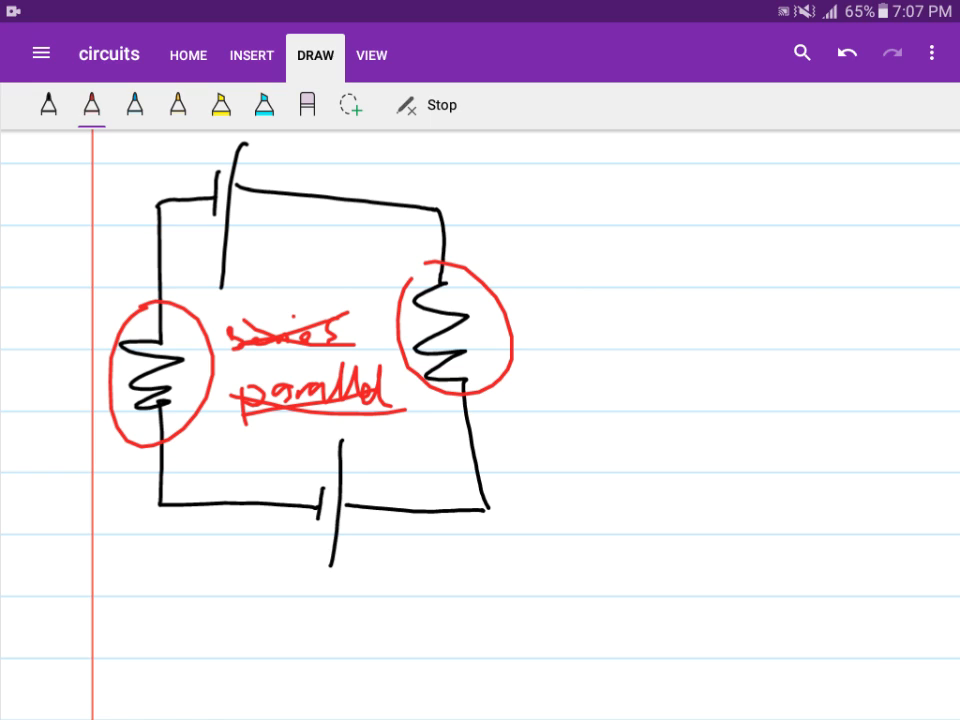
left_click(47, 105)
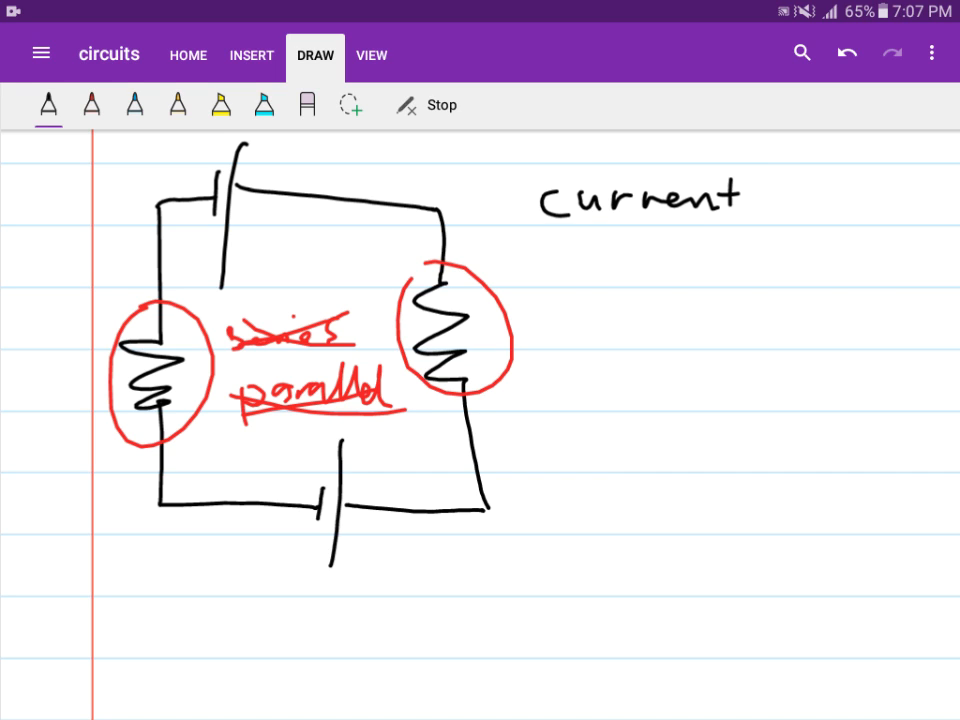
Step: Add '?' after 'current' and write 'parallel/series' beneath it in black
left_click_drag(760, 175, 780, 210)
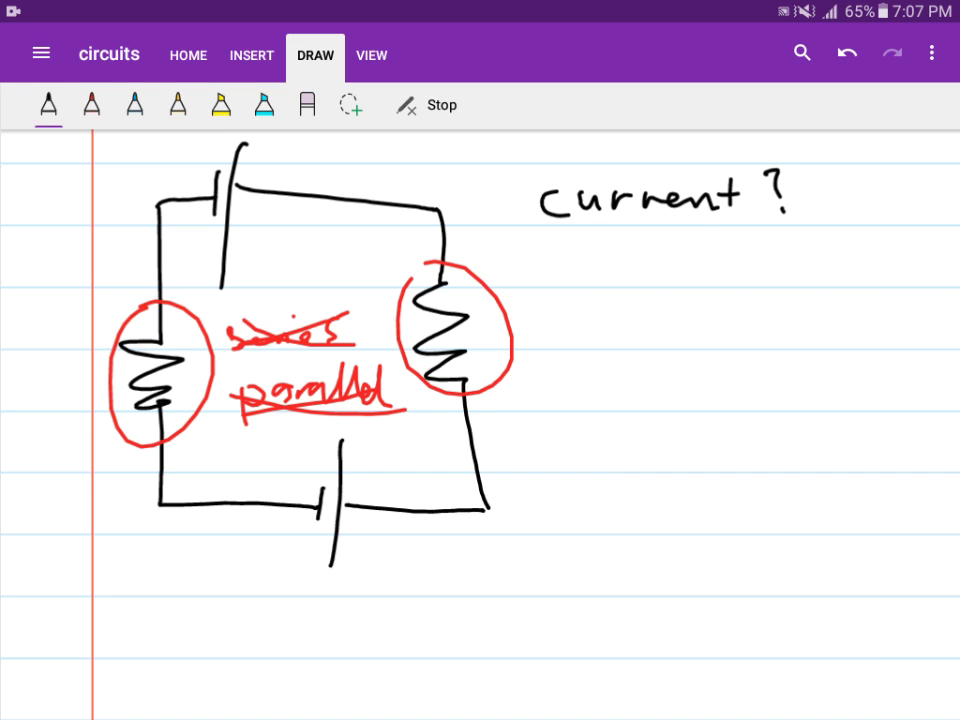
left_click_drag(565, 265, 572, 310)
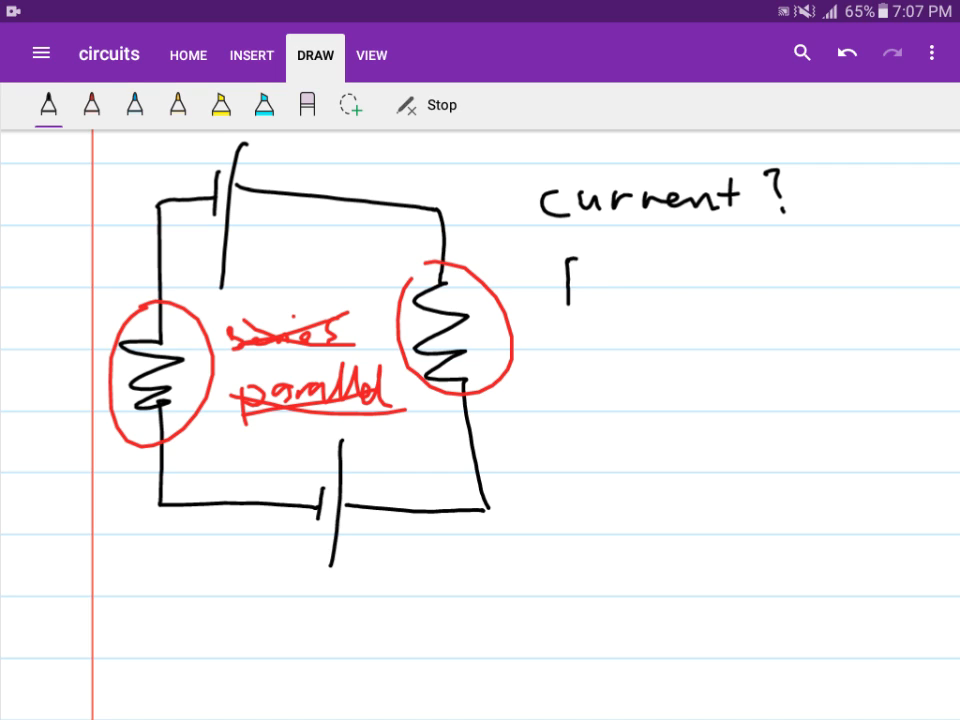
left_click_drag(565, 270, 705, 280)
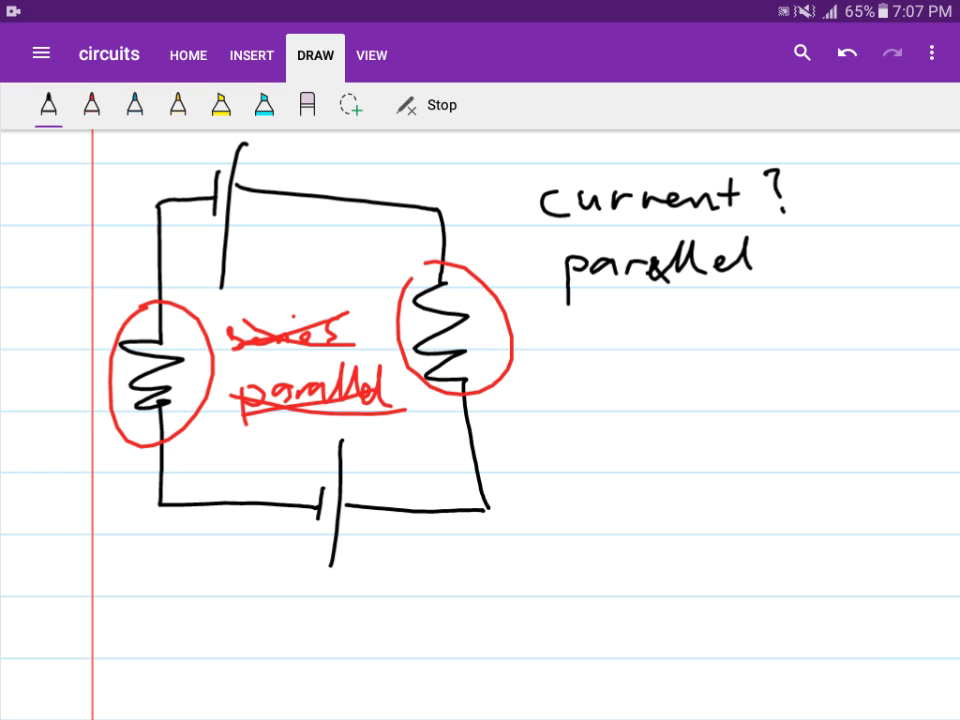
type("/series")
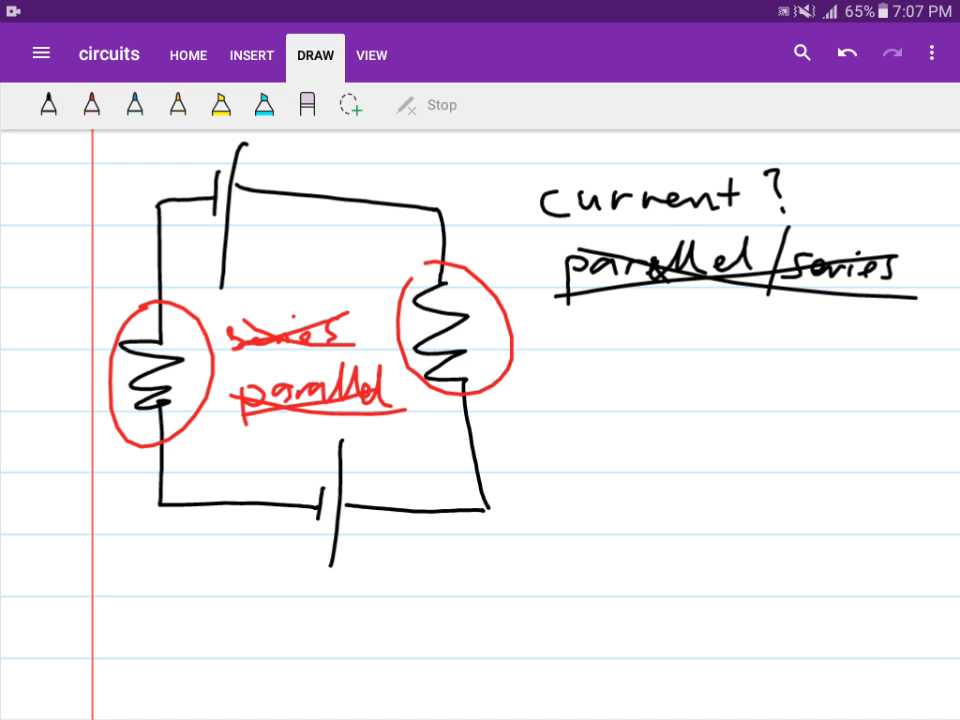
left_click(47, 105)
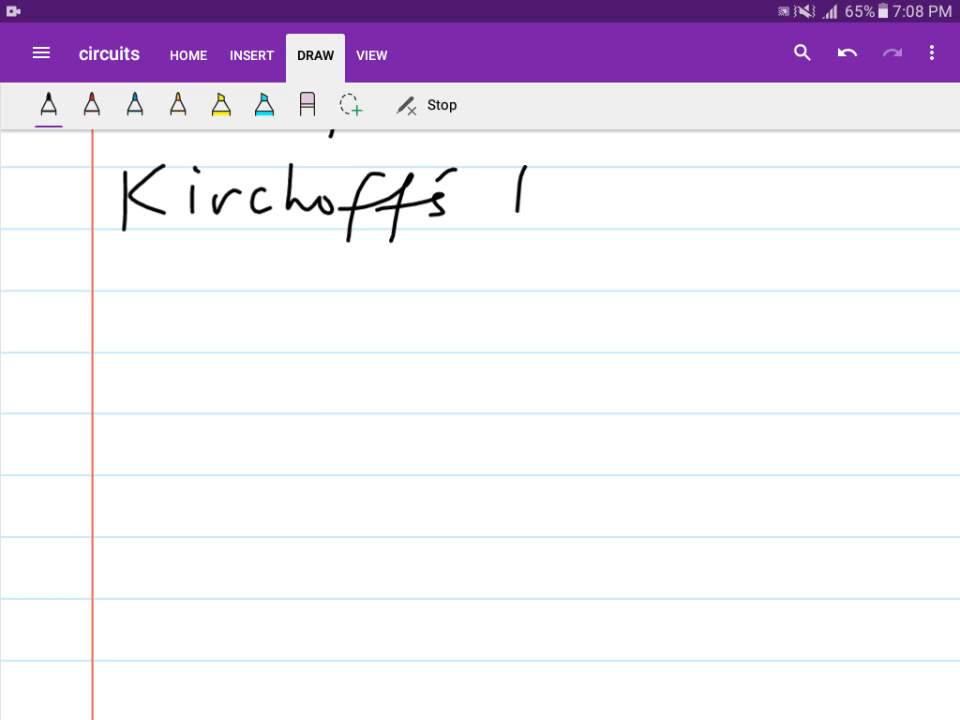
Step: Complete the heading as 'Kirchoff's Rules', underline it, and draw an arrow beneath
left_click_drag(515, 200, 690, 210)
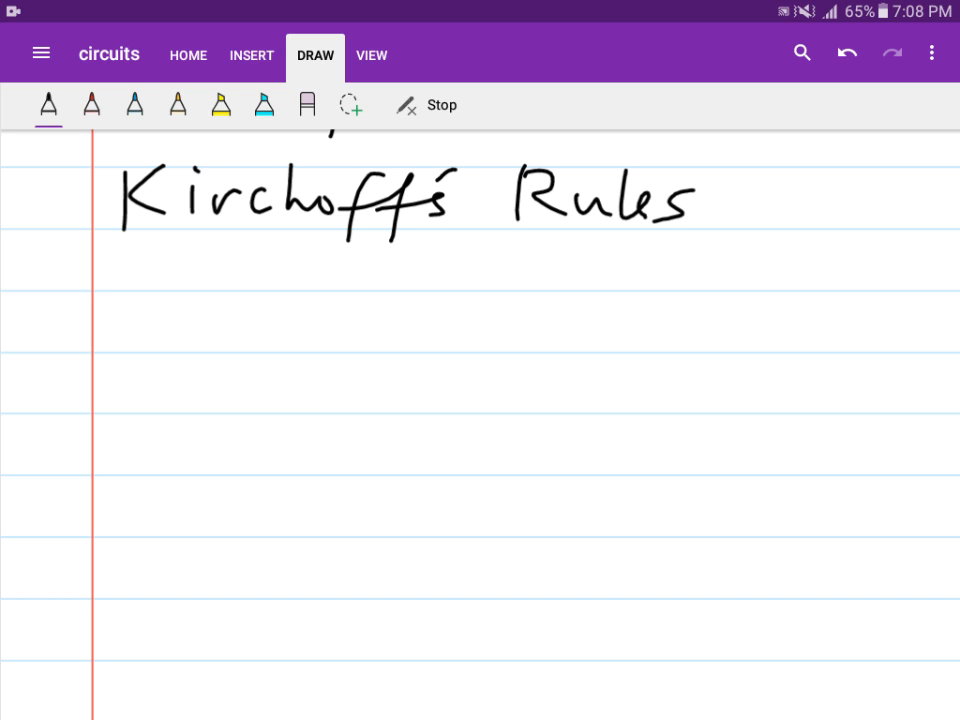
left_click_drag(95, 232, 715, 222)
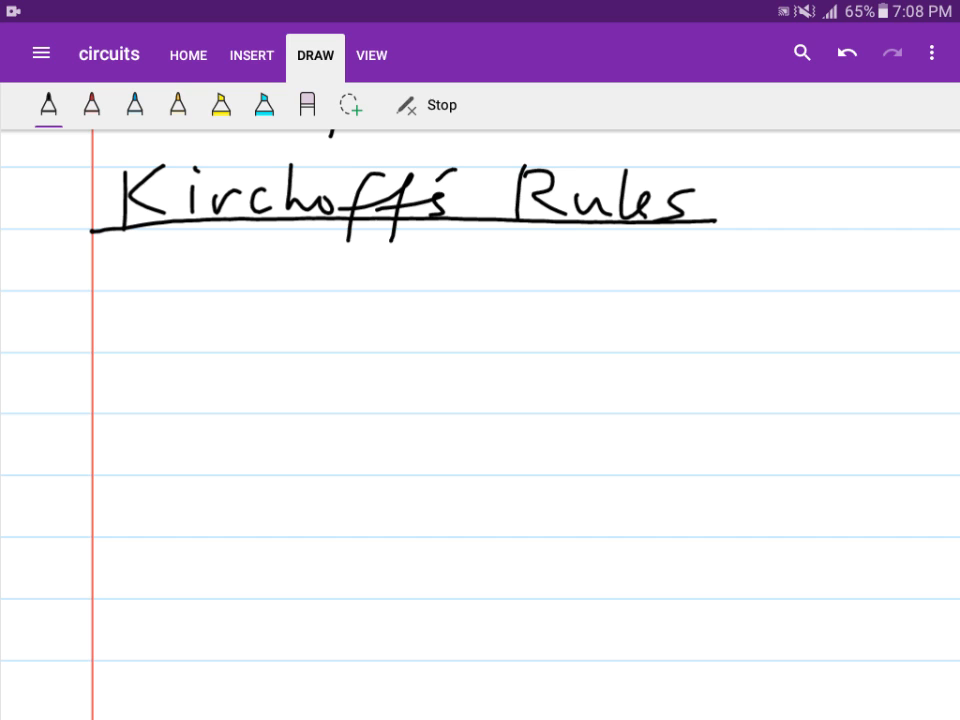
left_click_drag(110, 265, 150, 263)
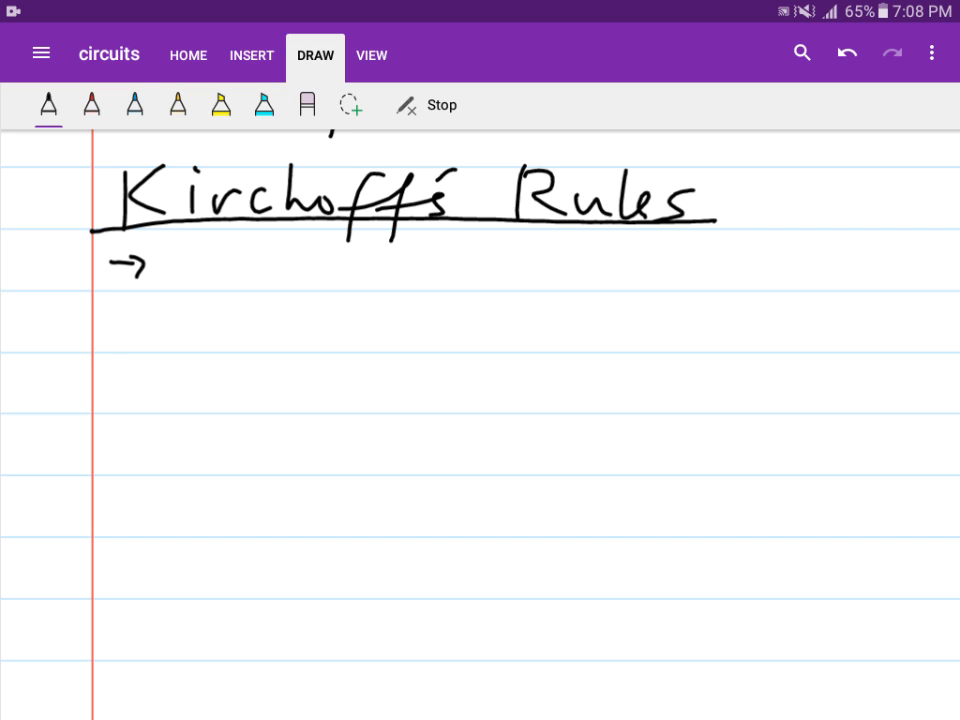
left_click_drag(175, 255, 210, 270)
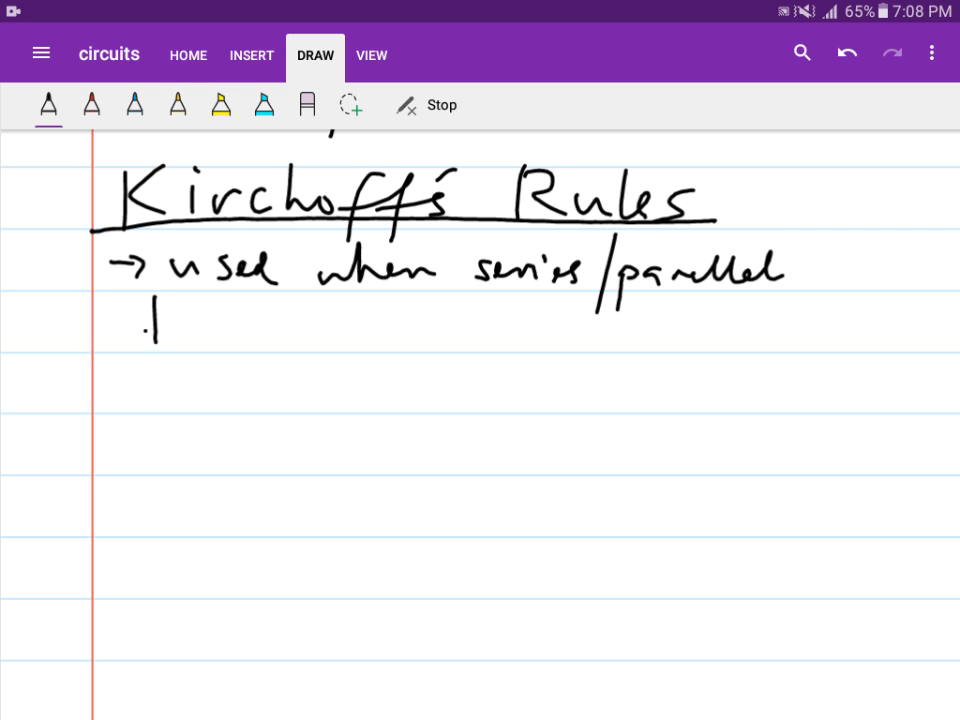
Step: Write 'techniques aren't useful' on the second line and underline 'series/parallel'
left_click_drag(145, 330, 290, 335)
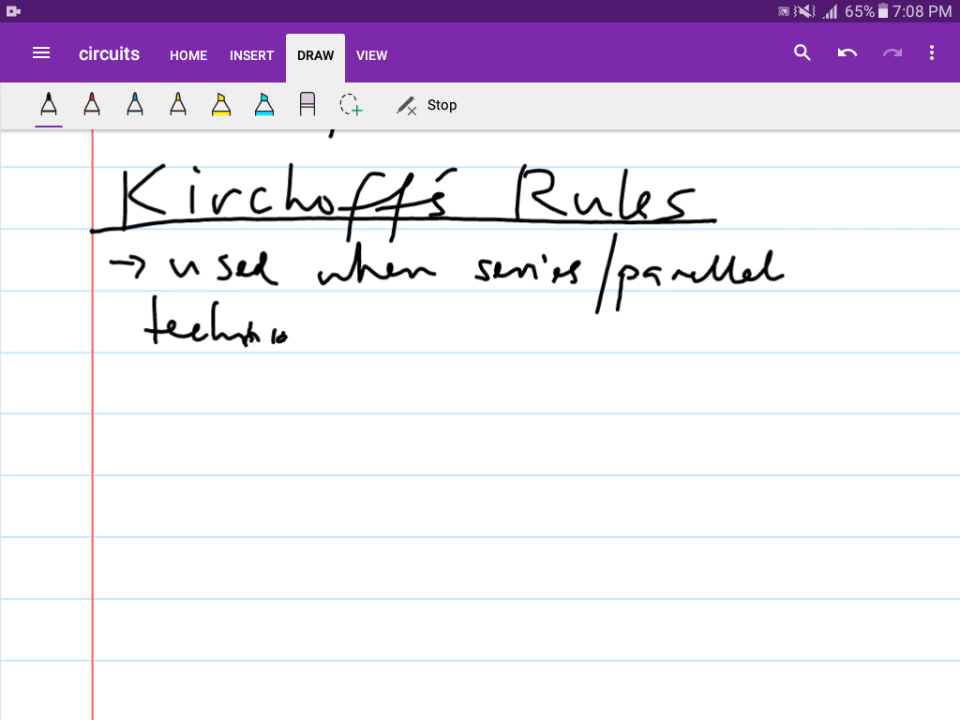
left_click_drag(280, 340, 450, 340)
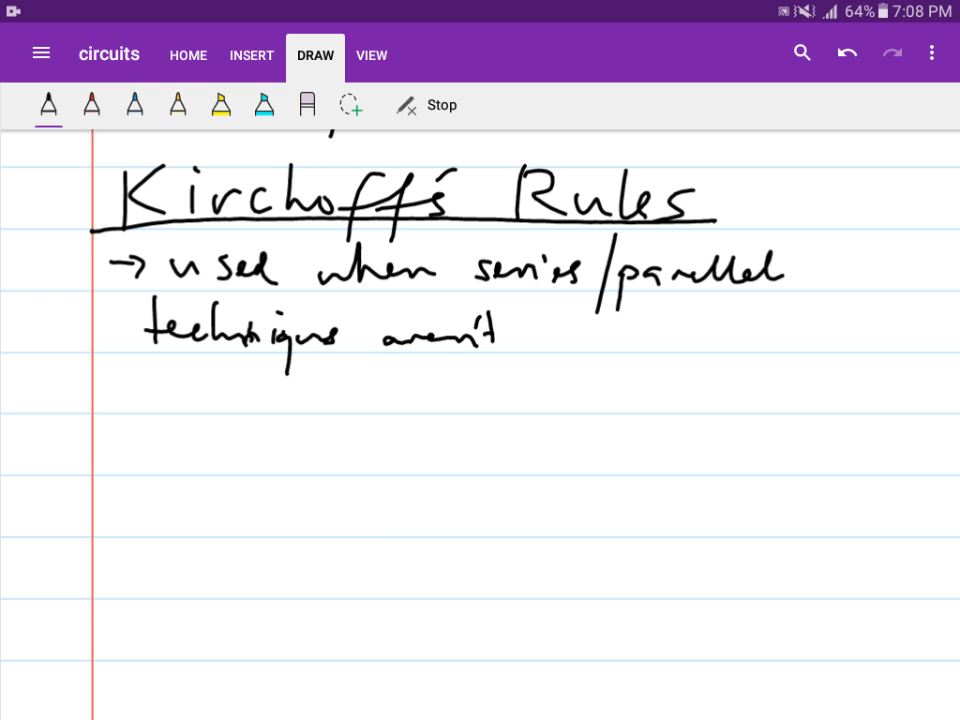
left_click_drag(535, 340, 580, 345)
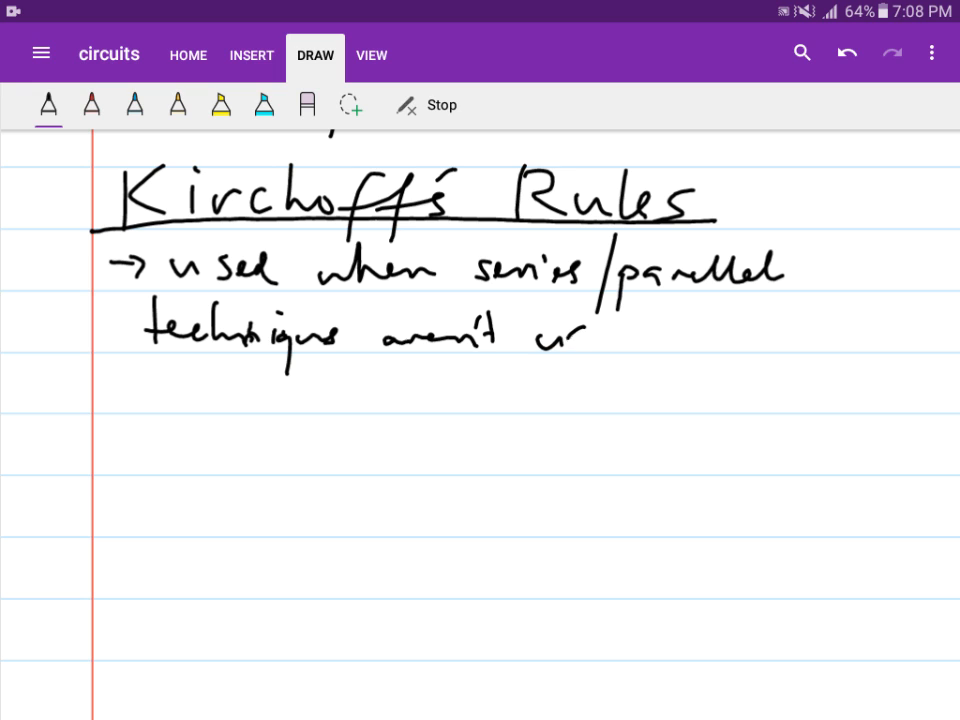
left_click_drag(555, 340, 670, 345)
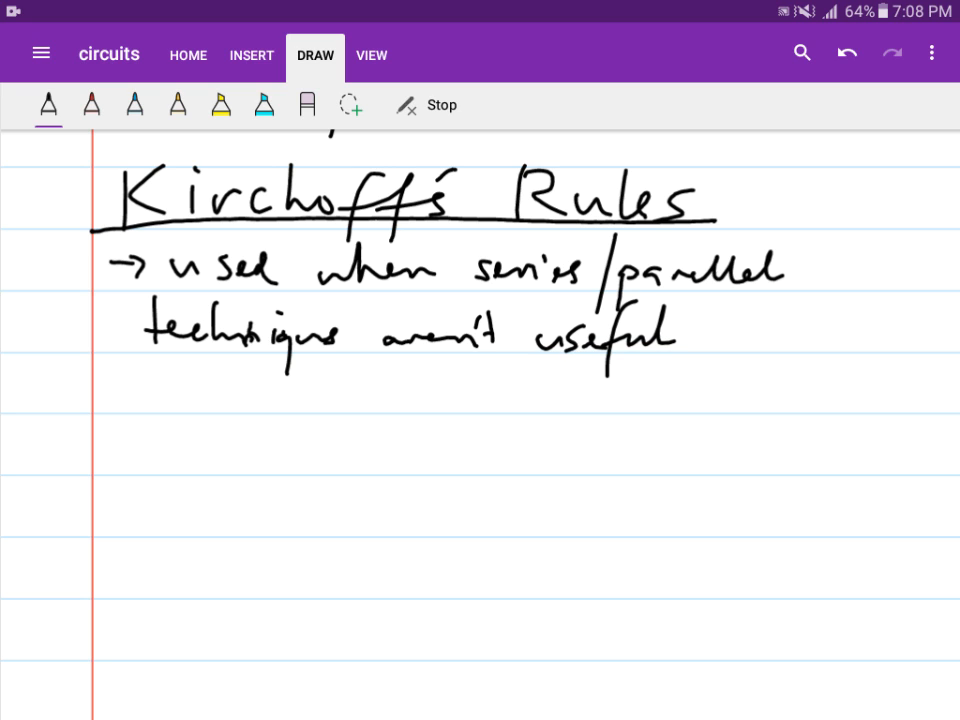
left_click_drag(475, 298, 780, 296)
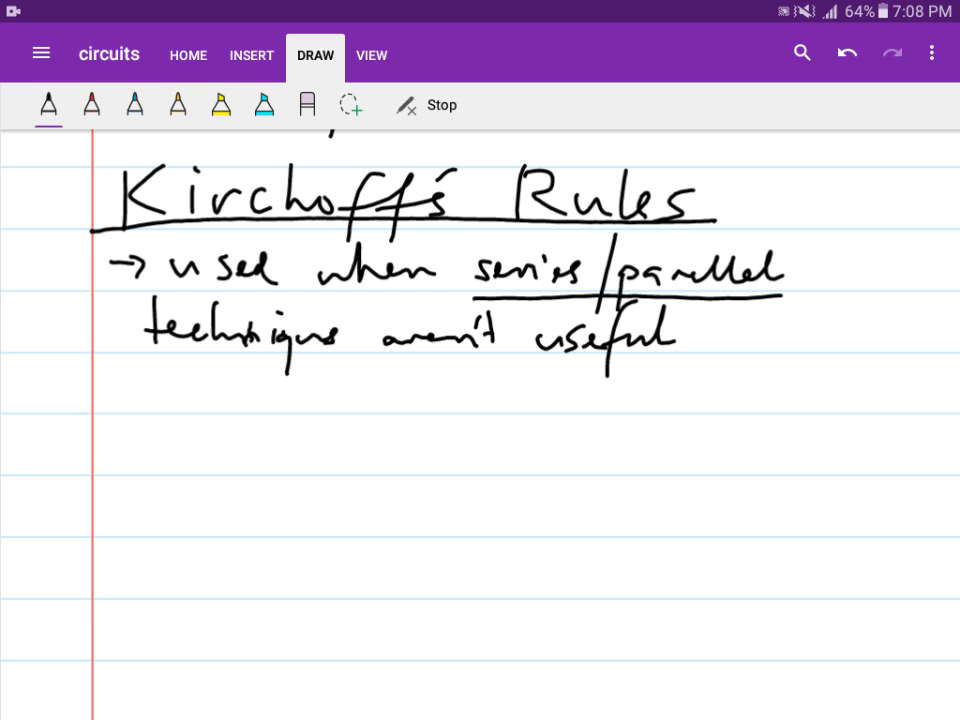
Step: Switch the pen from black to red ink for the '1. Junction Rule' heading
left_click(47, 105)
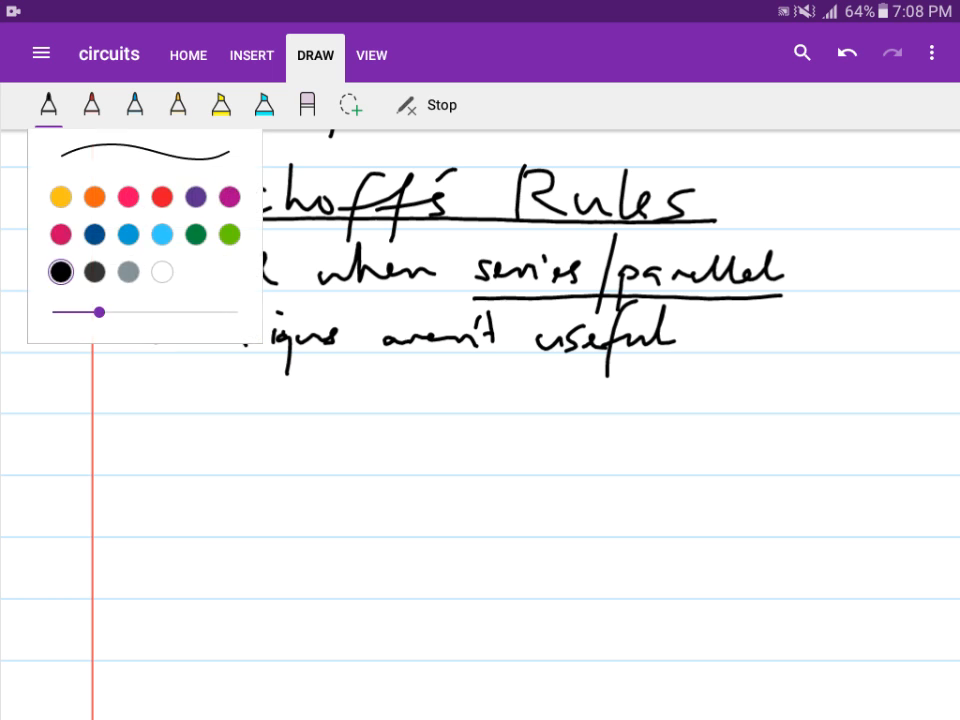
left_click(307, 105)
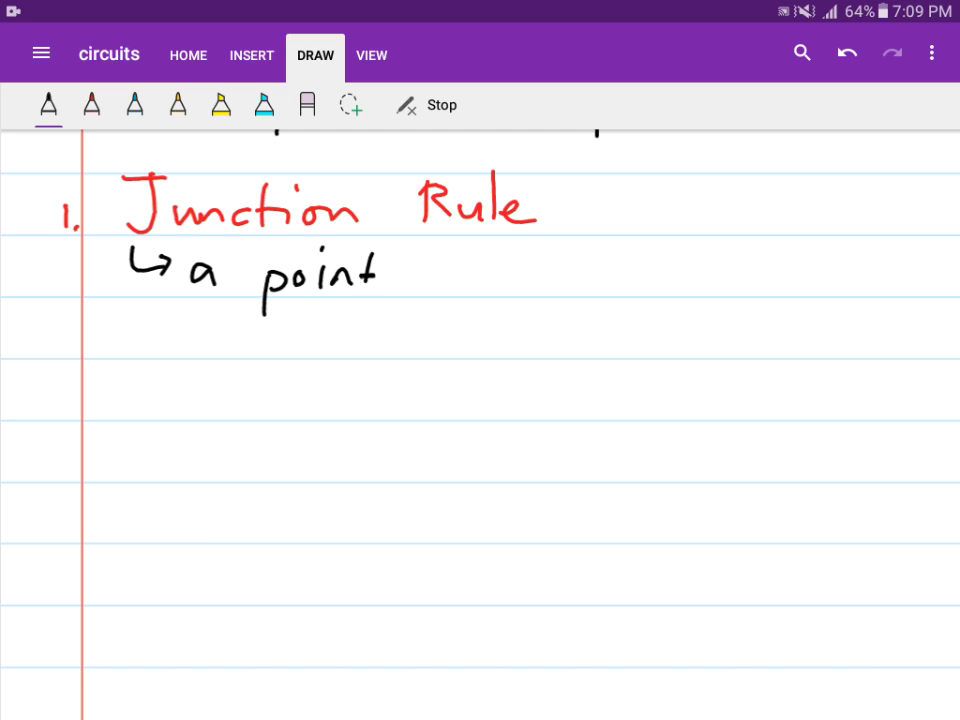
Step: Finish the definition with 'where 3 or more conductors meet!'
left_click_drag(410, 275, 560, 280)
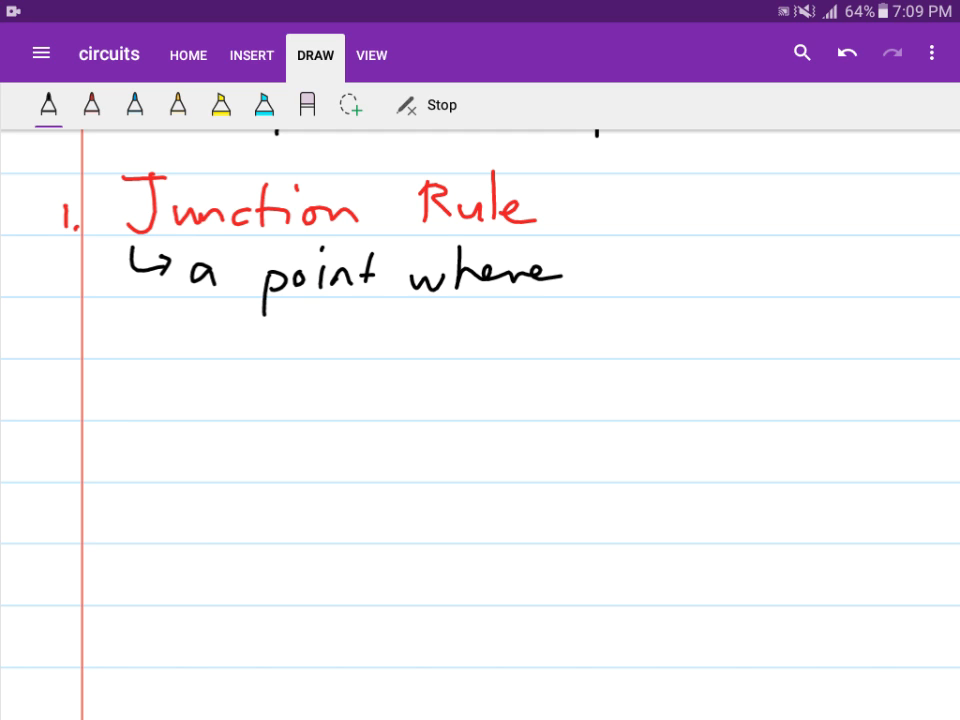
left_click_drag(610, 290, 685, 270)
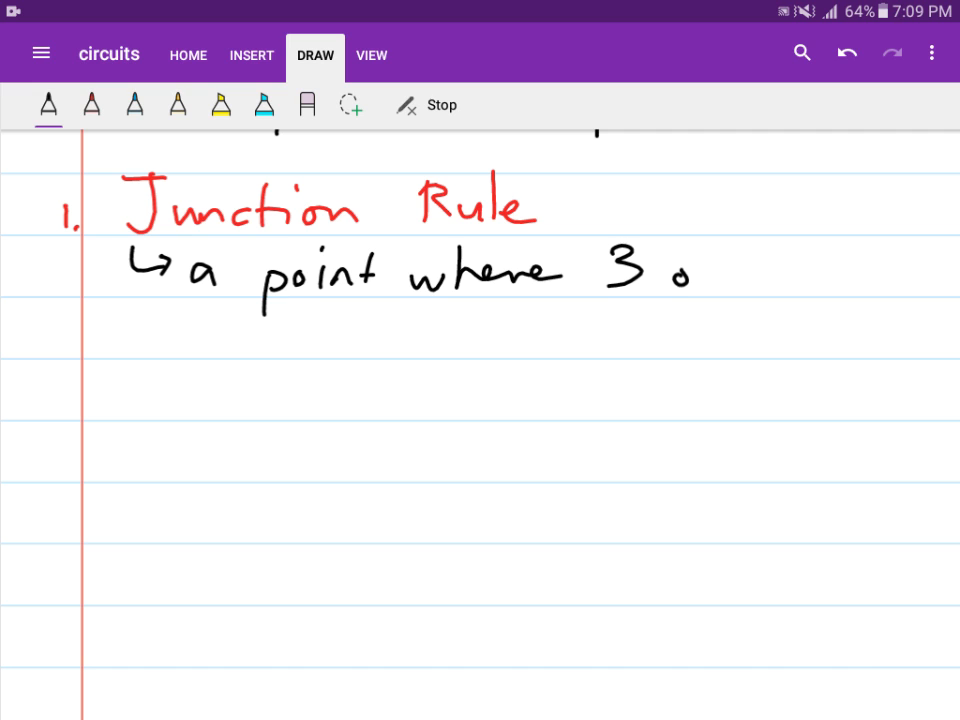
left_click_drag(680, 270, 880, 290)
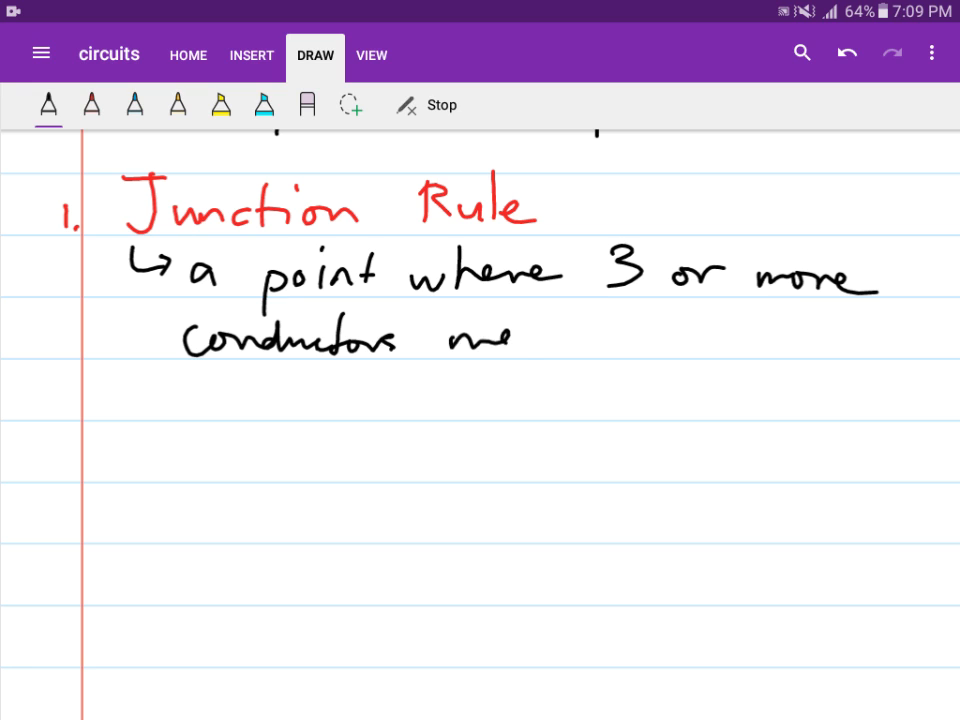
left_click_drag(460, 335, 600, 335)
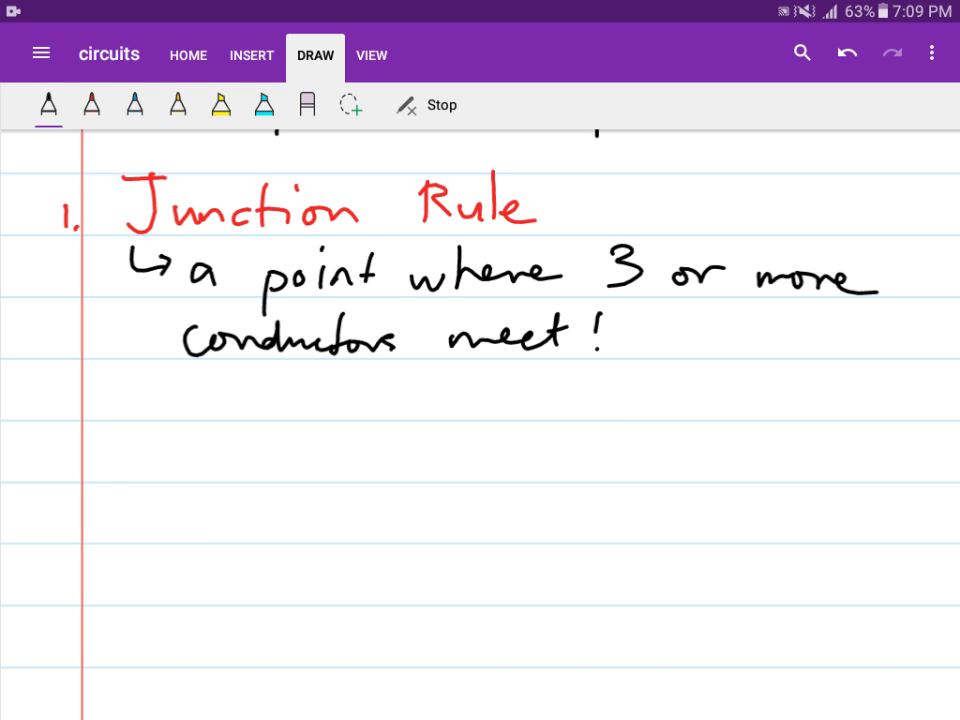
Step: Sketch a junction dot with five wires and underline '3 or more'
left_click_drag(103, 485, 242, 479)
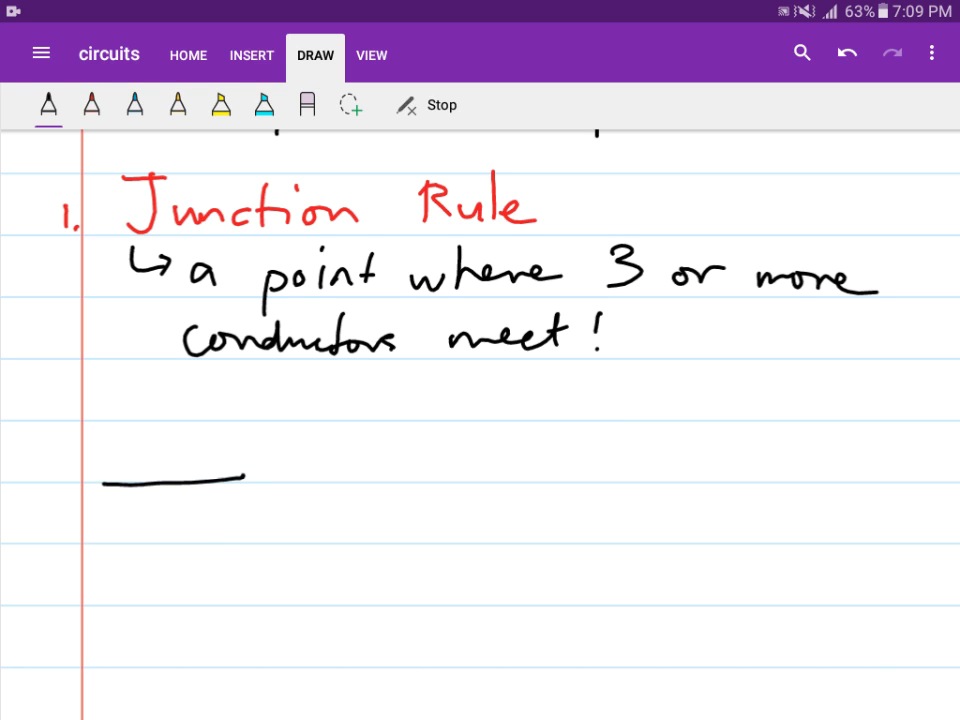
left_click_drag(245, 477, 323, 405)
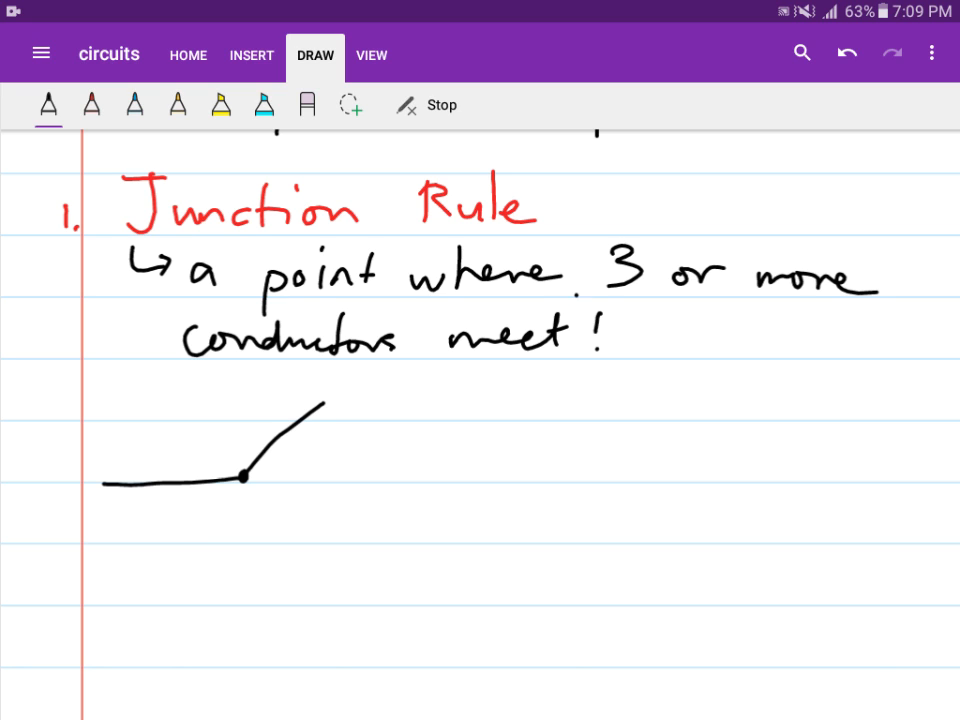
left_click_drag(575, 293, 860, 298)
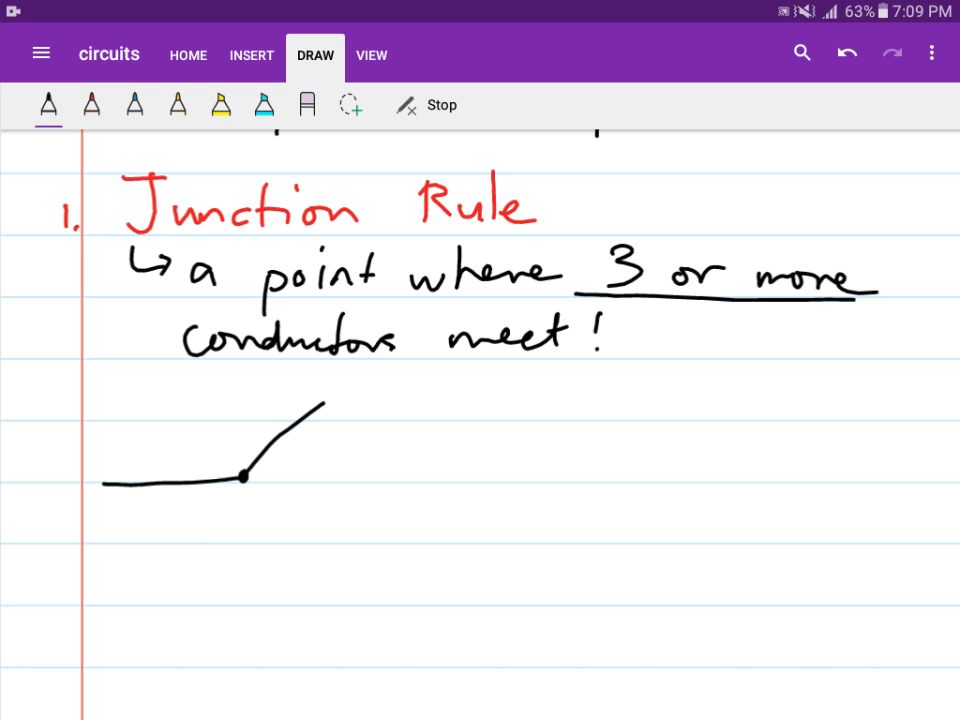
left_click_drag(245, 478, 385, 550)
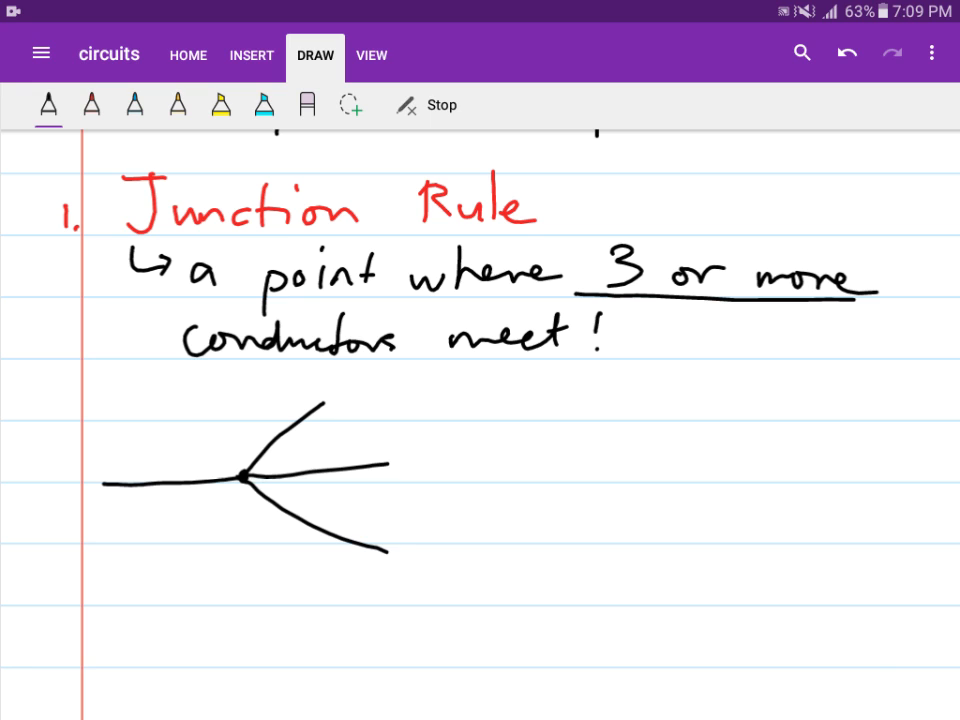
left_click_drag(245, 480, 280, 595)
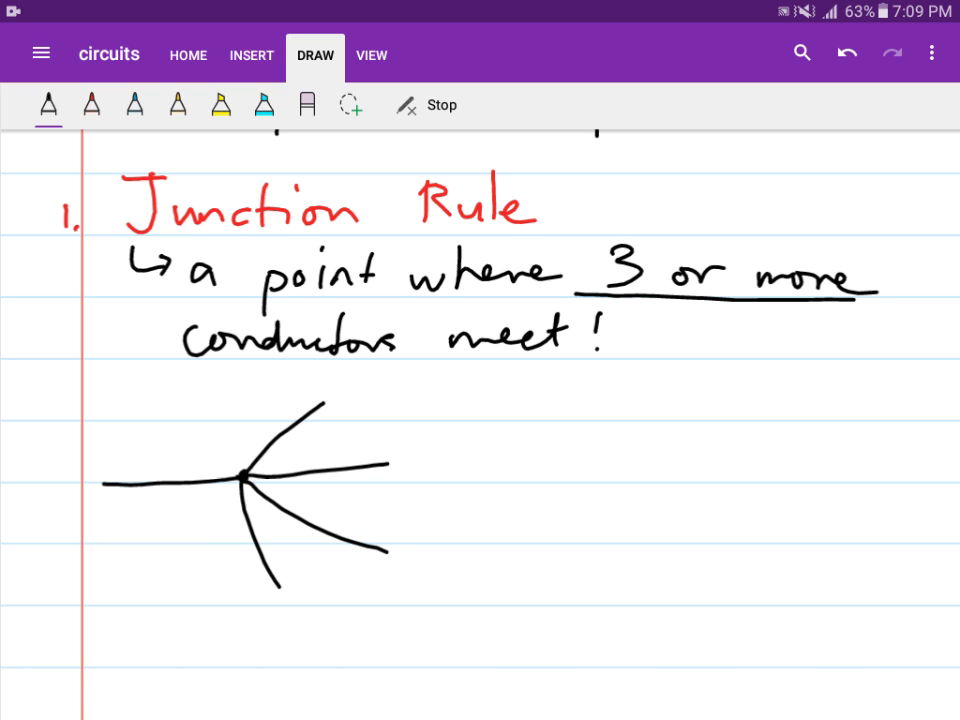
left_click(133, 105)
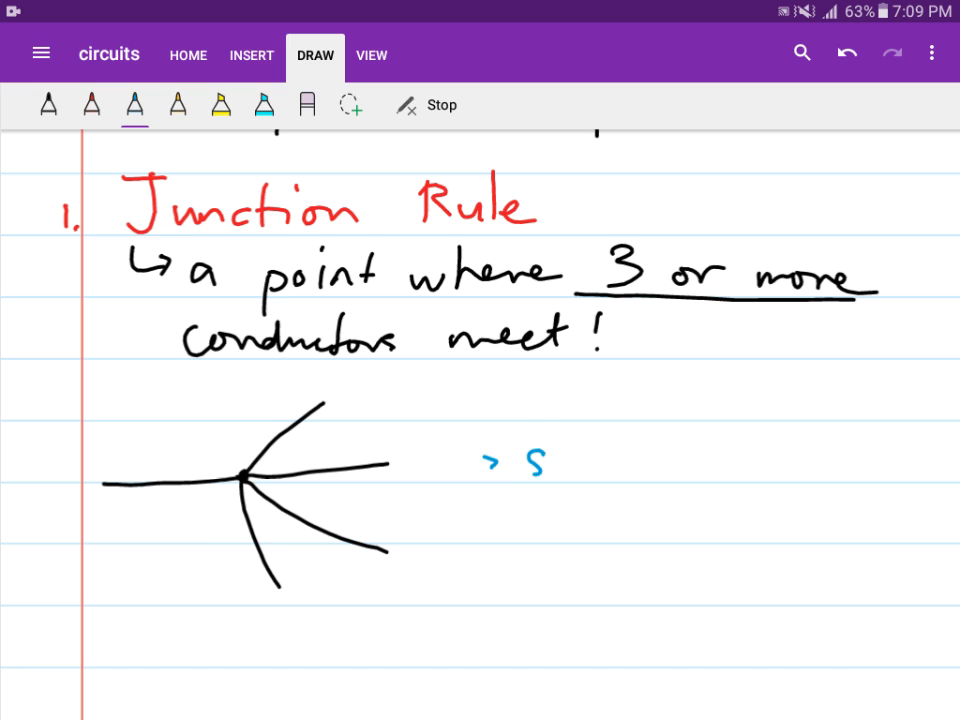
Step: Write the blue statement that the sum of currents at a junction must be zero
left_click_drag(530, 465, 730, 470)
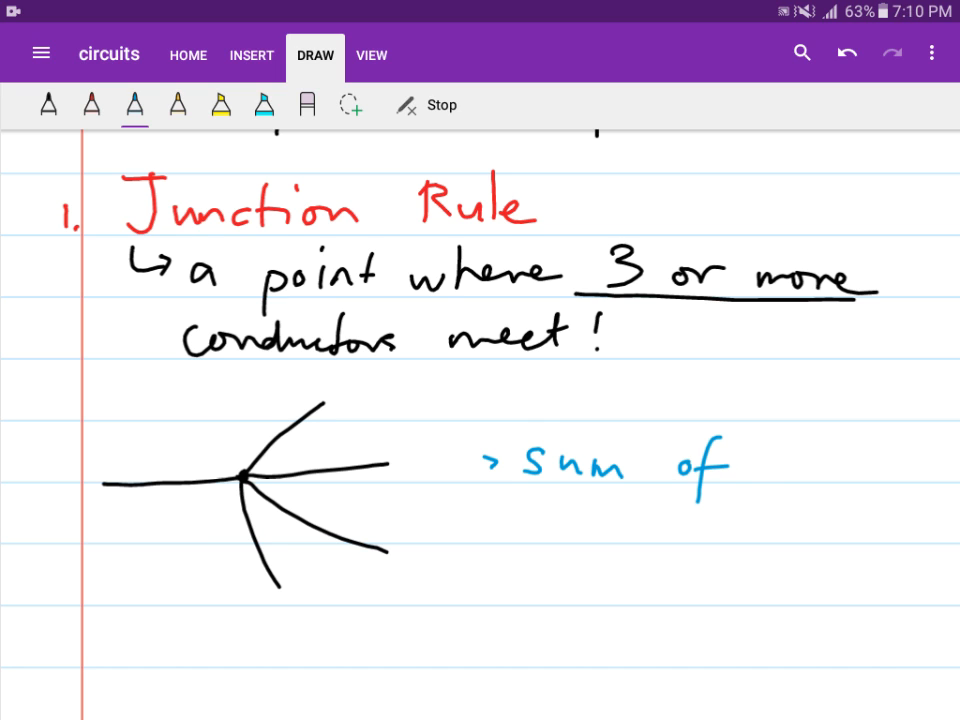
left_click_drag(750, 465, 885, 465)
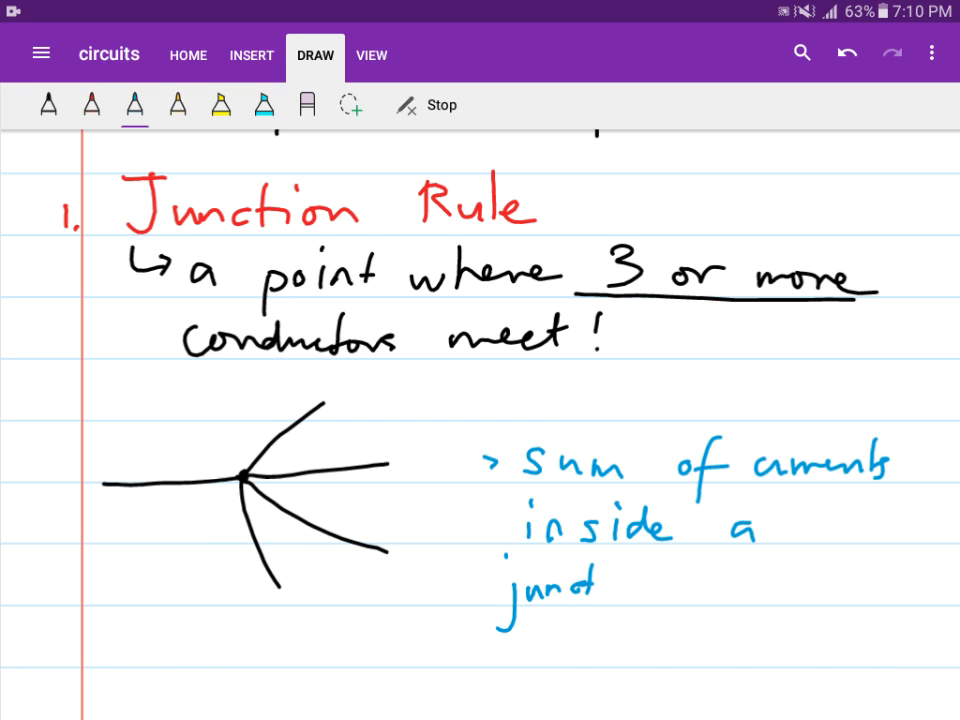
left_click_drag(580, 585, 650, 590)
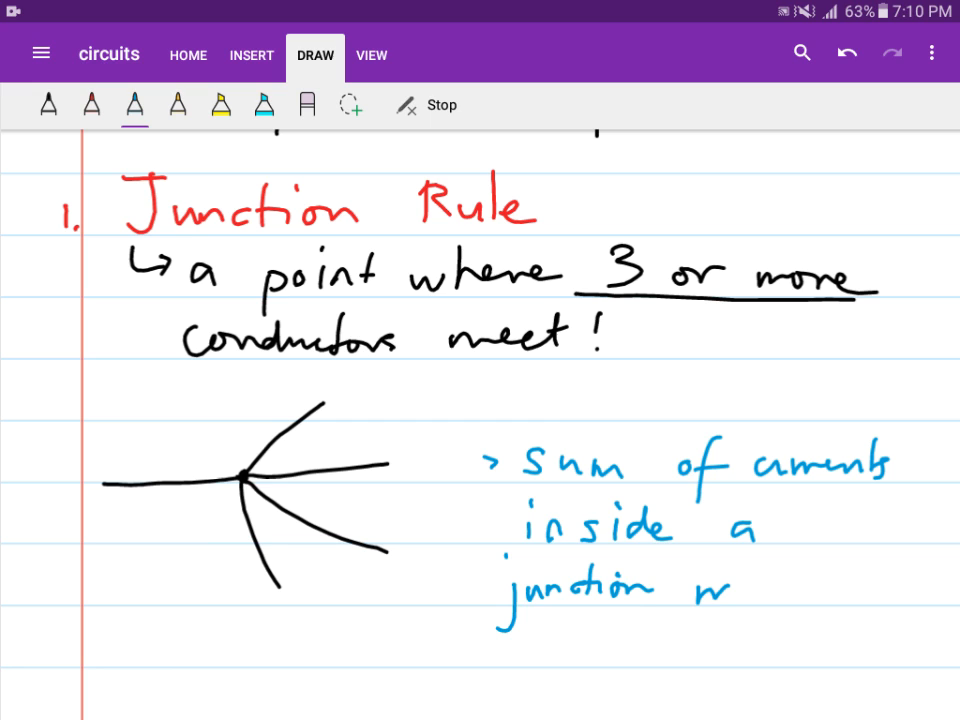
left_click_drag(690, 590, 870, 600)
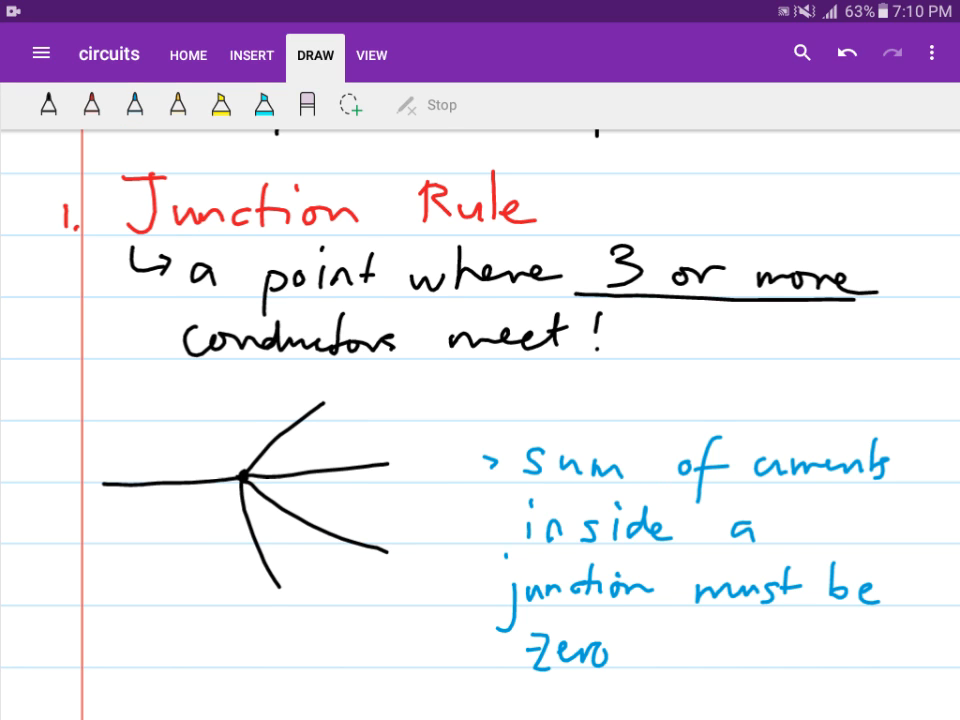
left_click(134, 104)
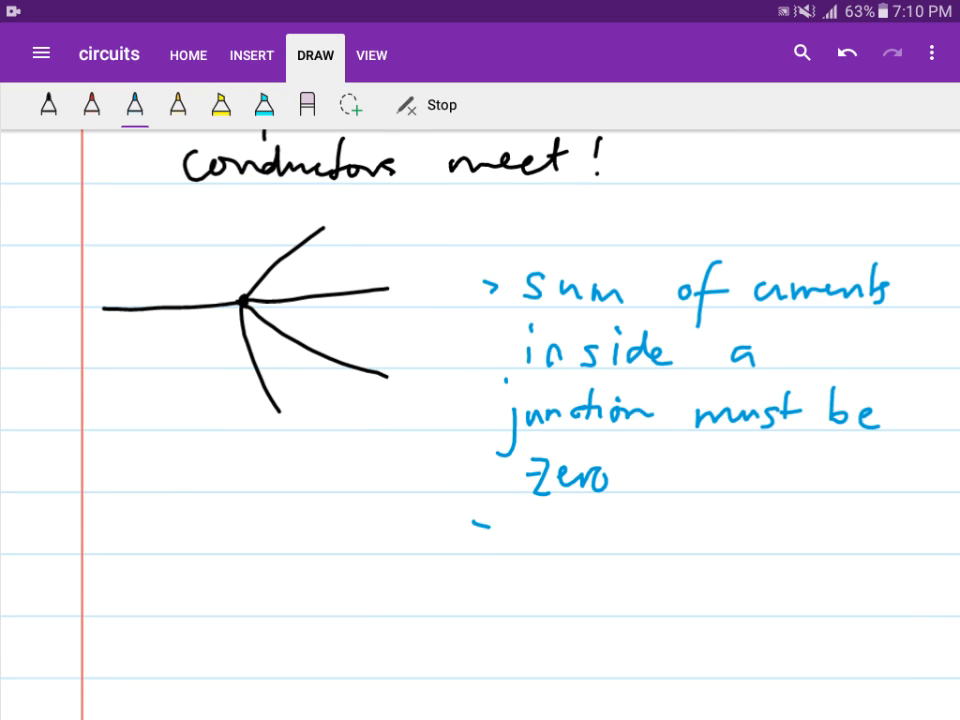
Step: Add the blue bullet 'current entering = currents leaving' and underline 'Zero'
left_click_drag(470, 520, 490, 545)
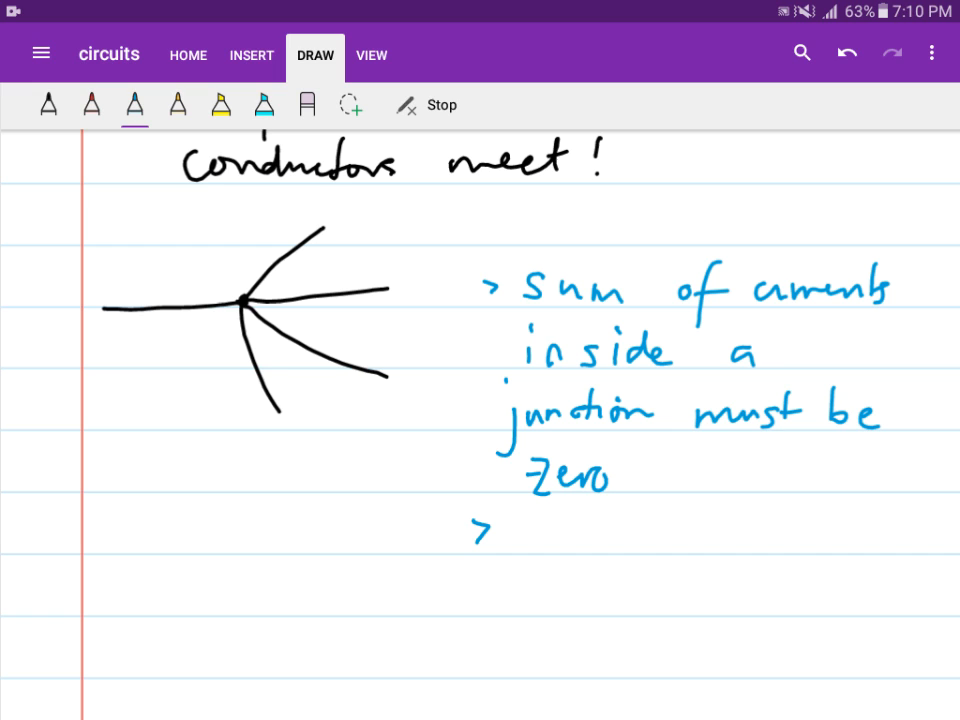
left_click_drag(510, 535, 580, 540)
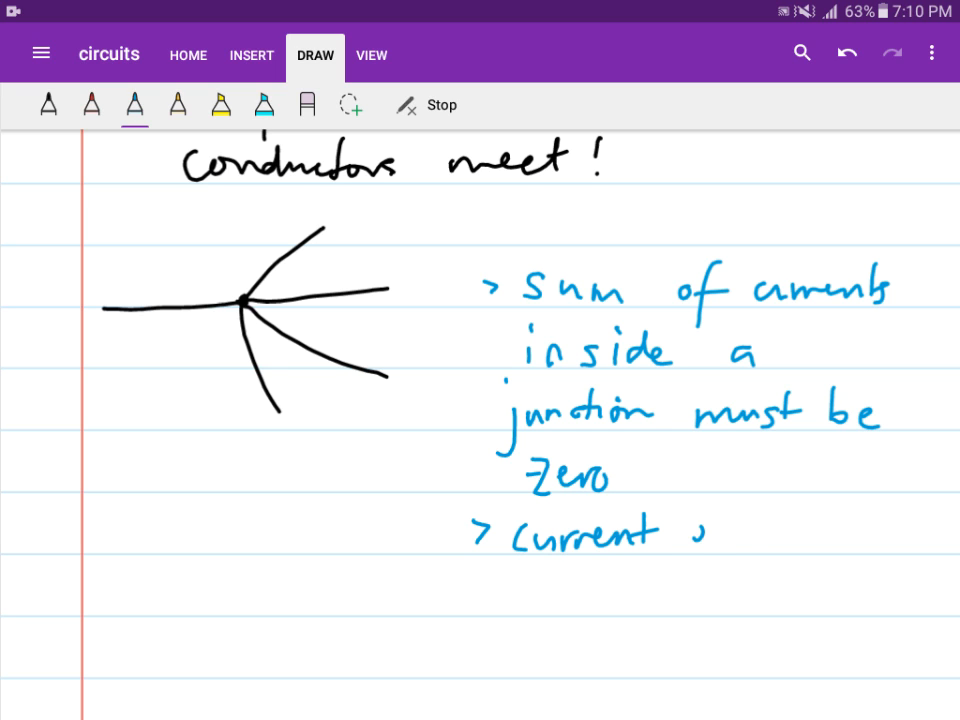
left_click_drag(685, 535, 855, 535)
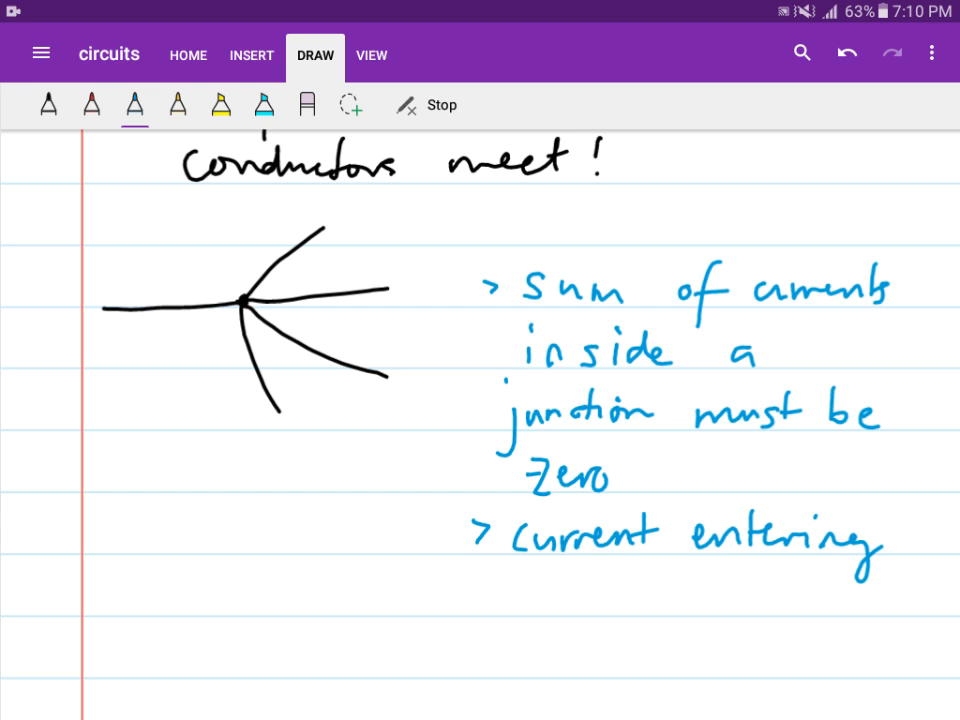
left_click_drag(505, 580, 520, 615)
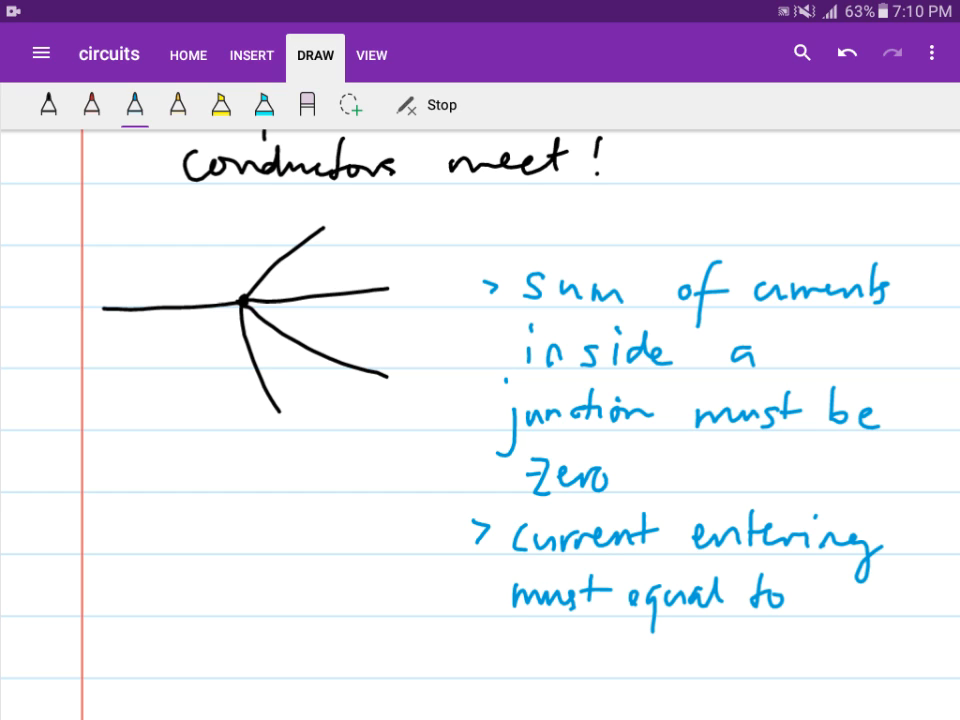
left_click_drag(510, 660, 660, 660)
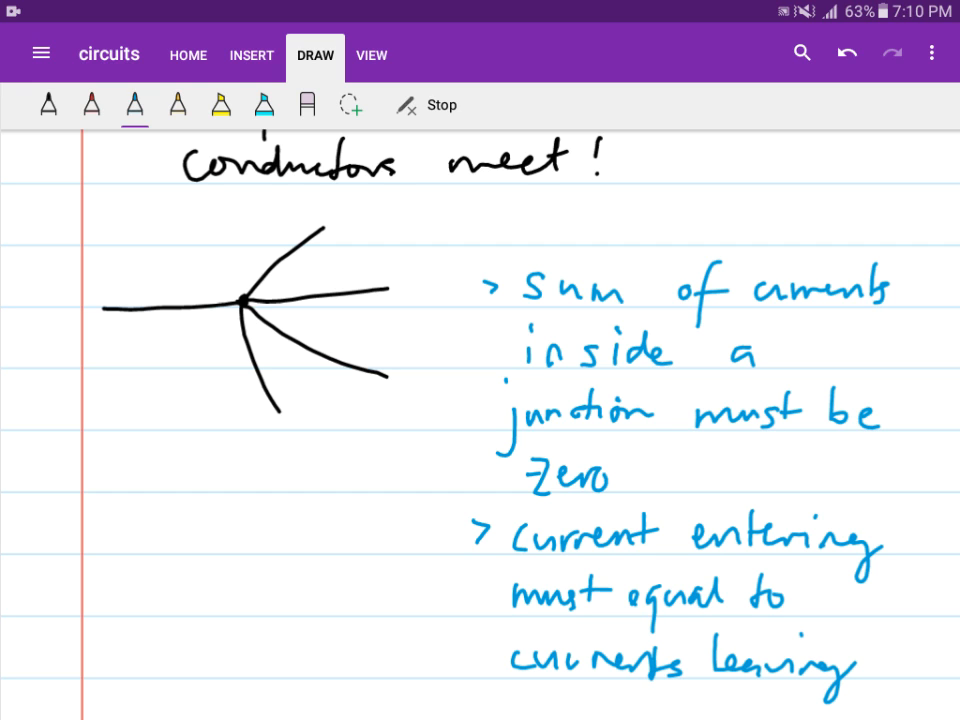
left_click_drag(512, 495, 620, 492)
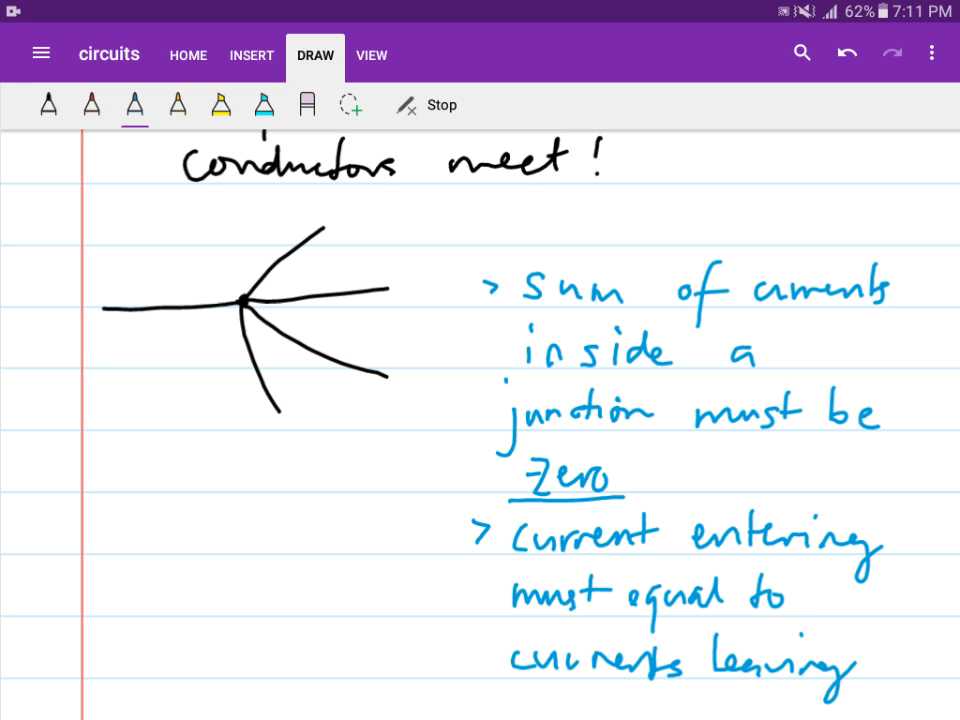
Step: Draw red arrows on each junction wire and label the currents A through E
left_click(90, 105)
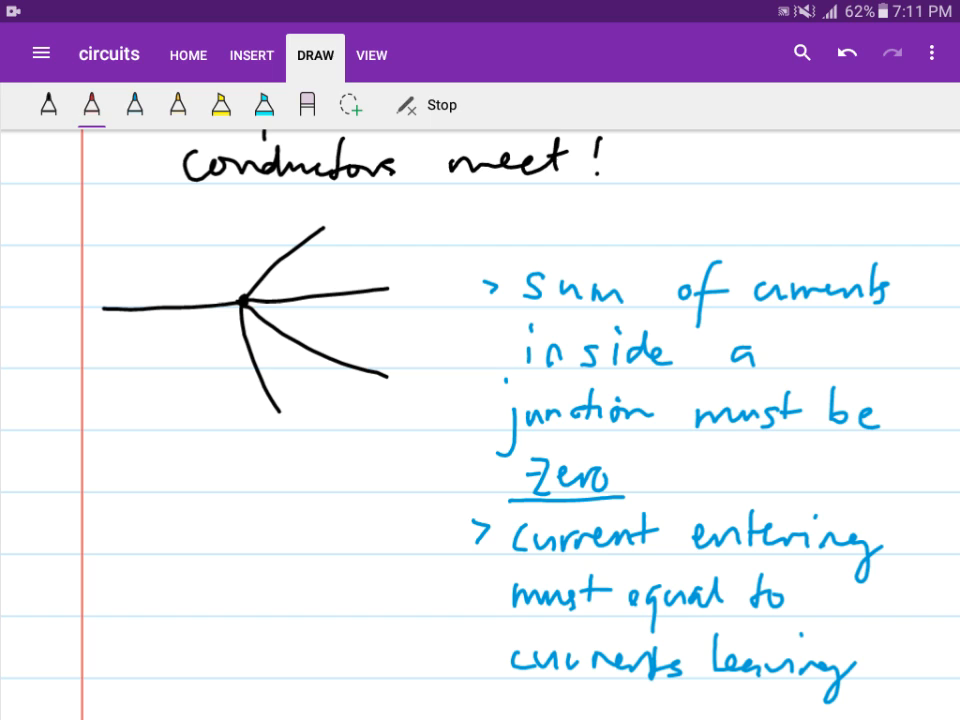
left_click_drag(108, 290, 215, 284)
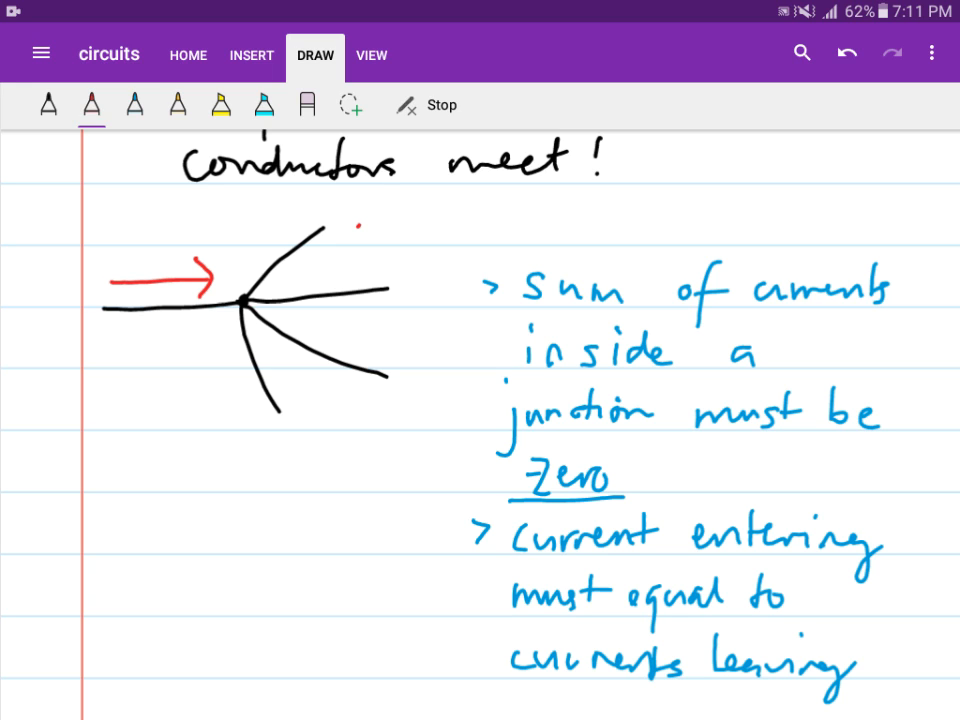
left_click_drag(360, 230, 285, 270)
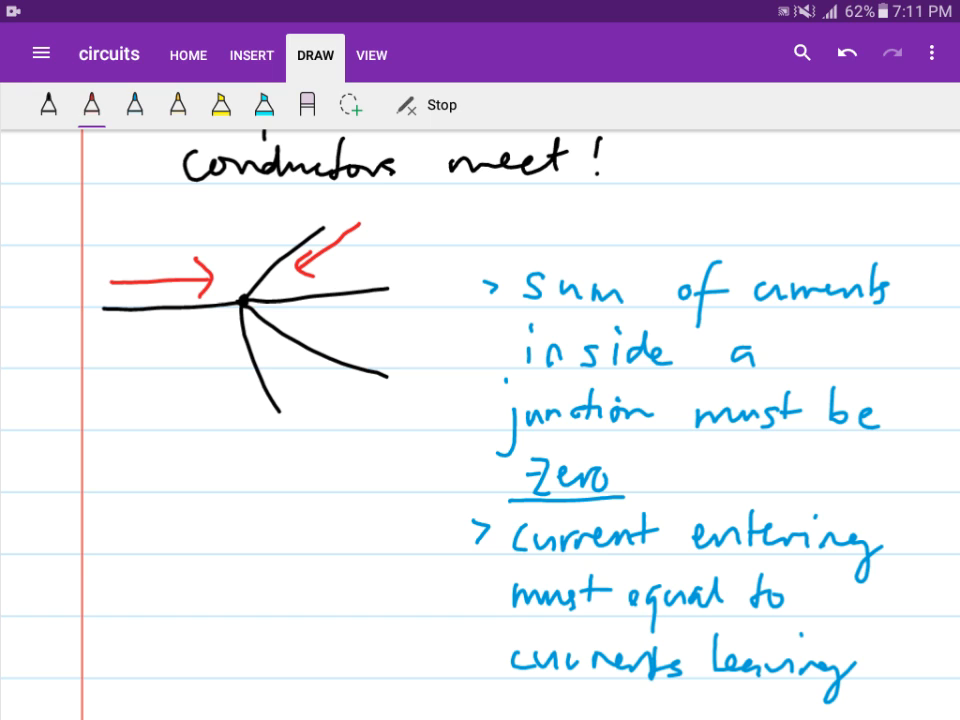
left_click_drag(300, 310, 415, 310)
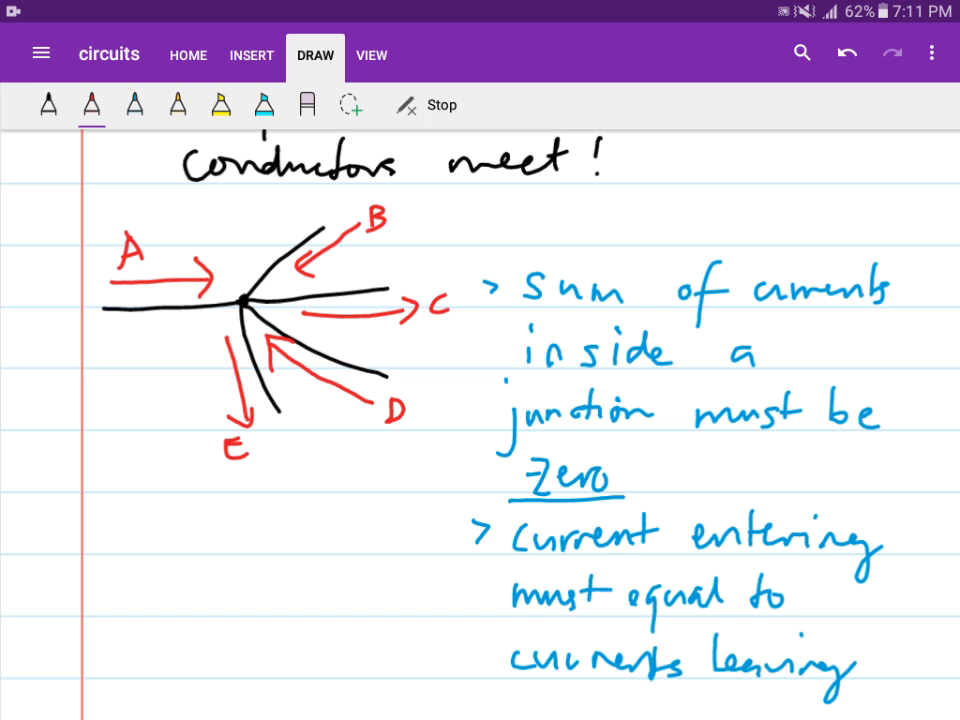
left_click(177, 105)
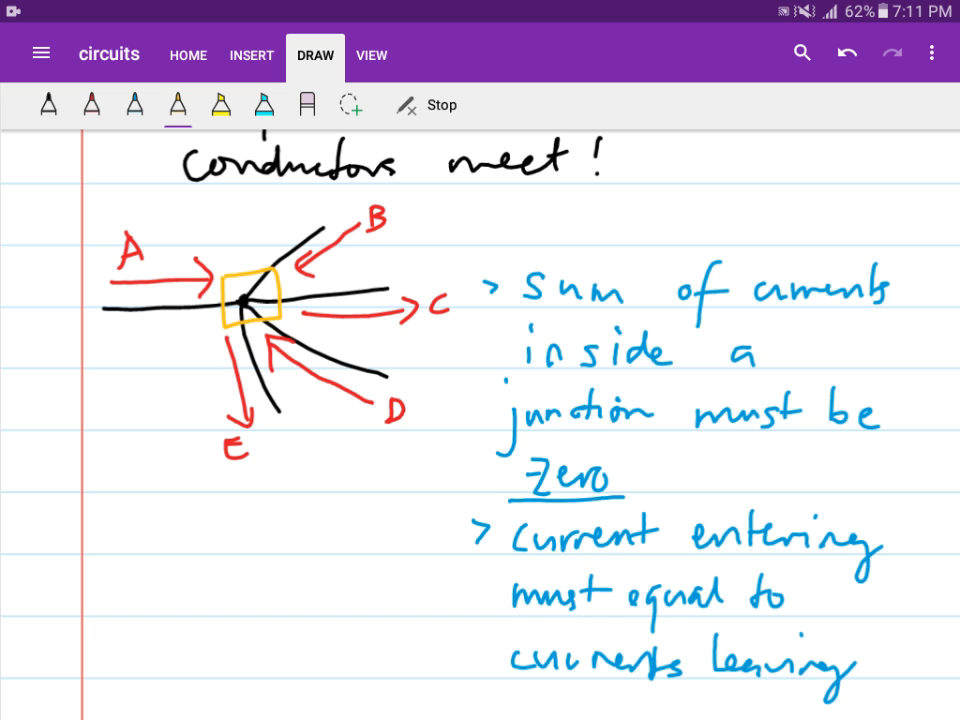
Step: Write the yellow entering side 'iA + iB + iD =' under an 'enter' heading with a bracket
left_click_drag(25, 540, 90, 540)
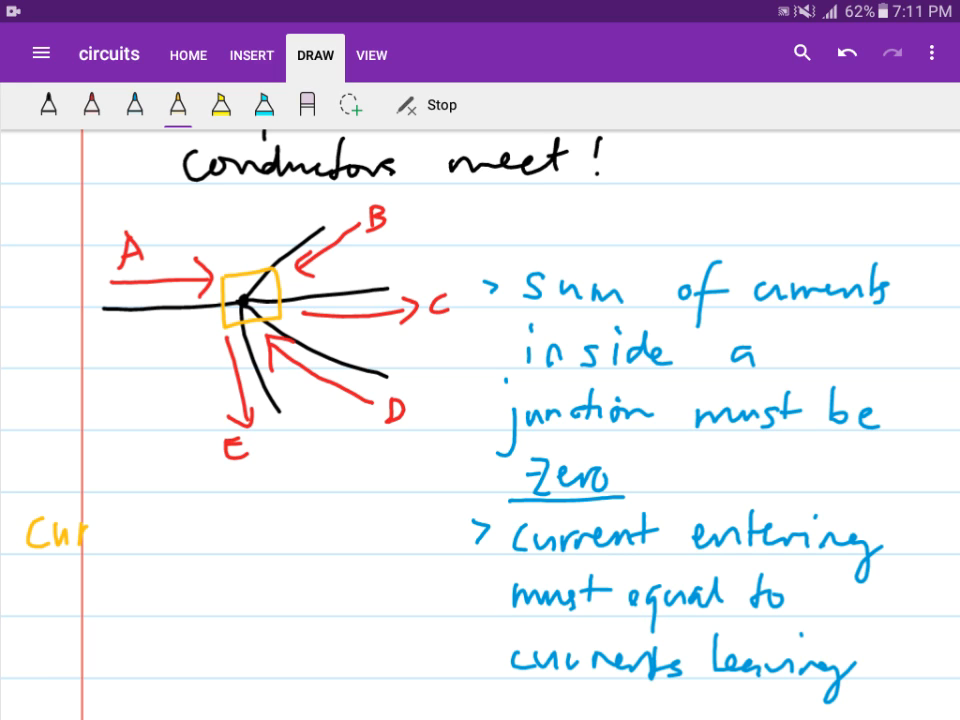
left_click(307, 105)
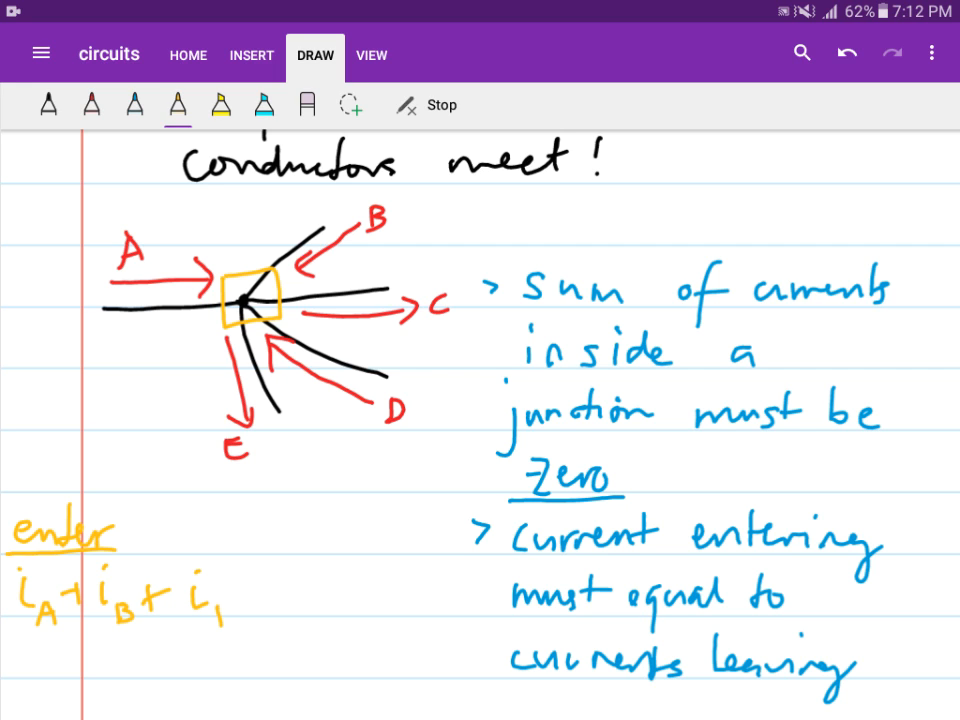
type("D =")
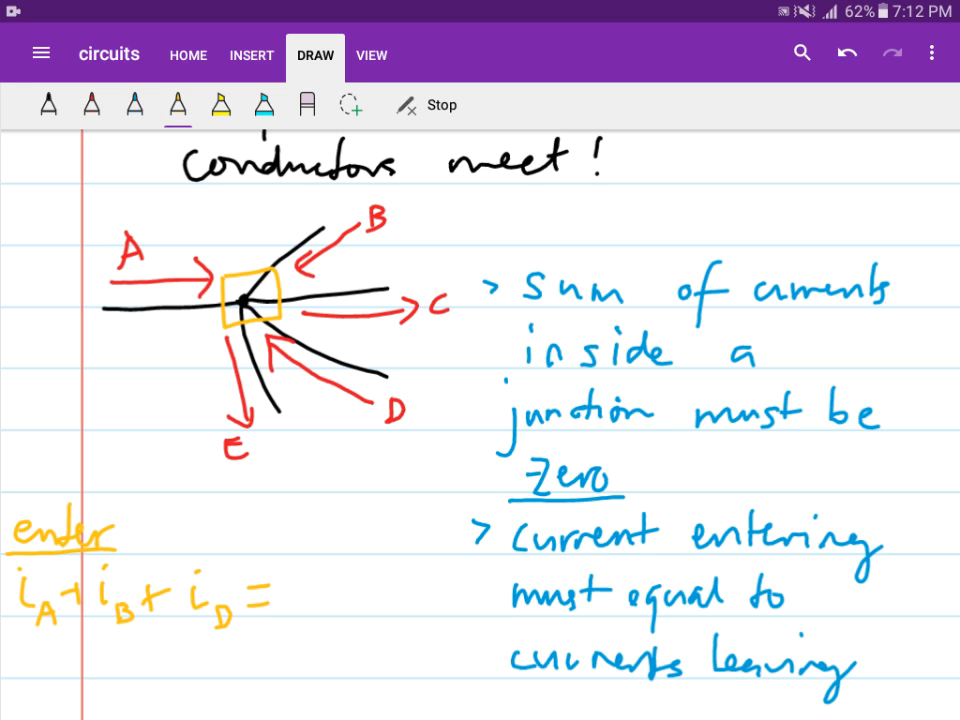
left_click_drag(20, 650, 245, 650)
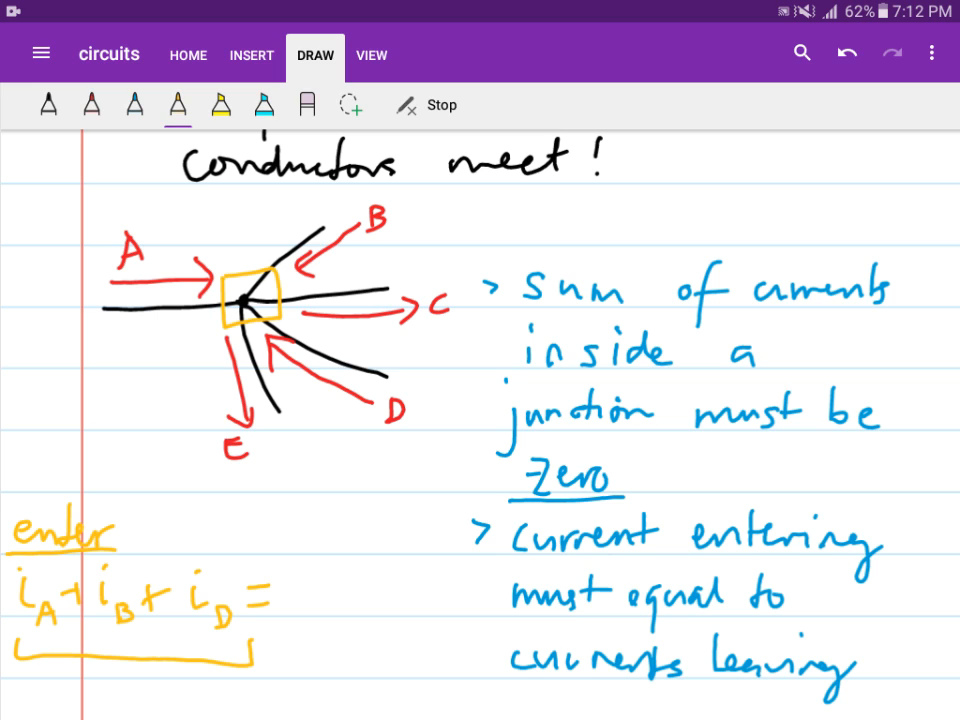
Step: Add the 'leave' heading, circle currents C and E, and write 'ie + ic'
left_click_drag(305, 505, 310, 555)
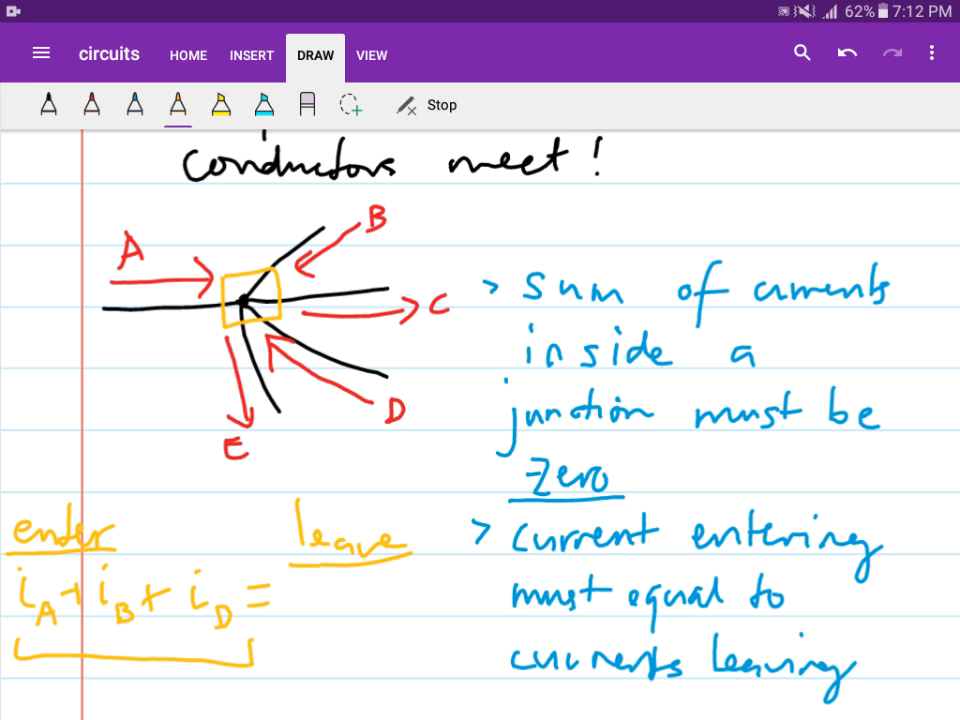
left_click_drag(225, 330, 240, 460)
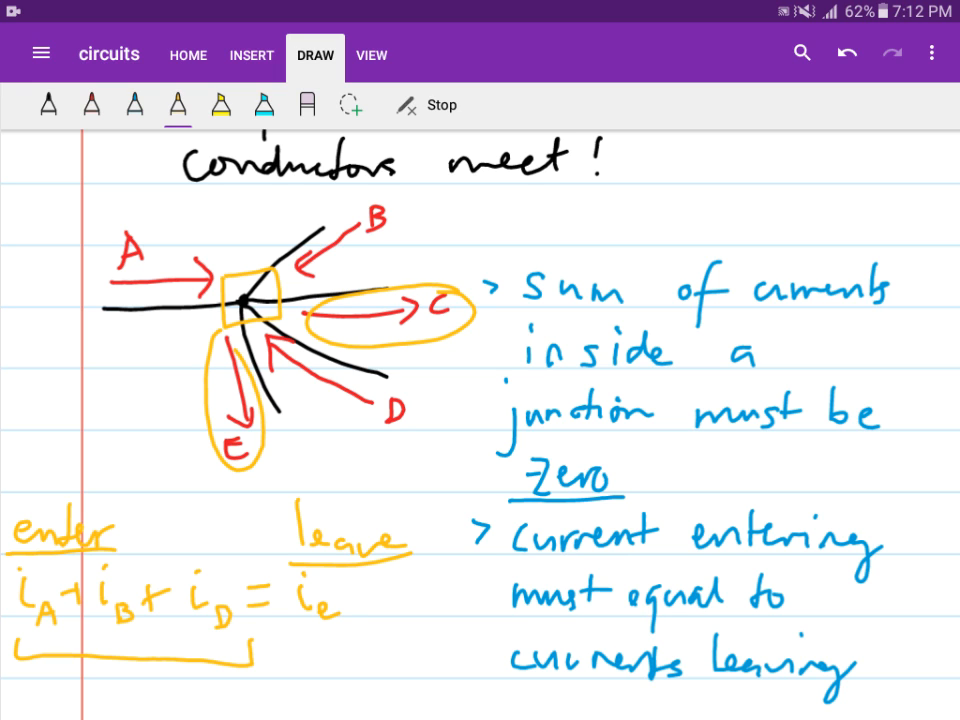
left_click_drag(350, 595, 430, 610)
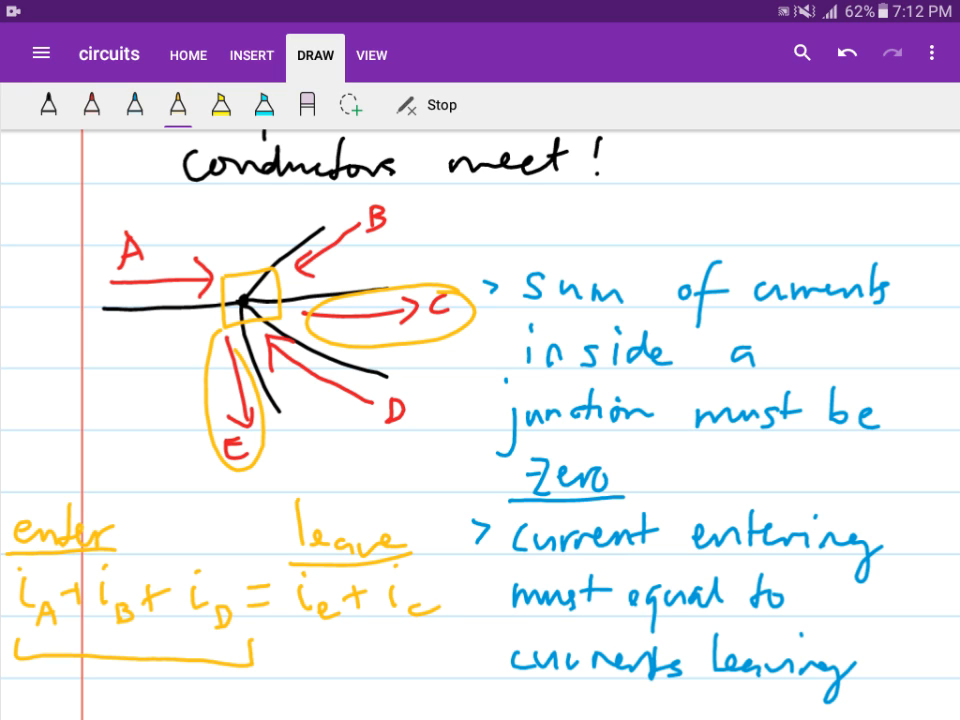
scroll("down", 3)
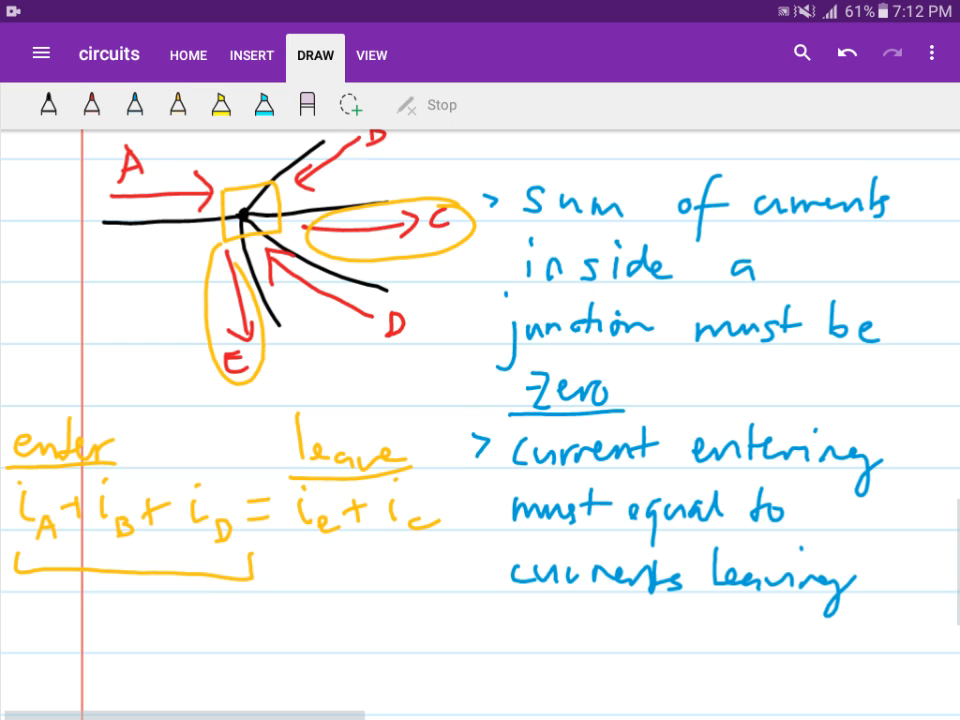
scroll("down", 3)
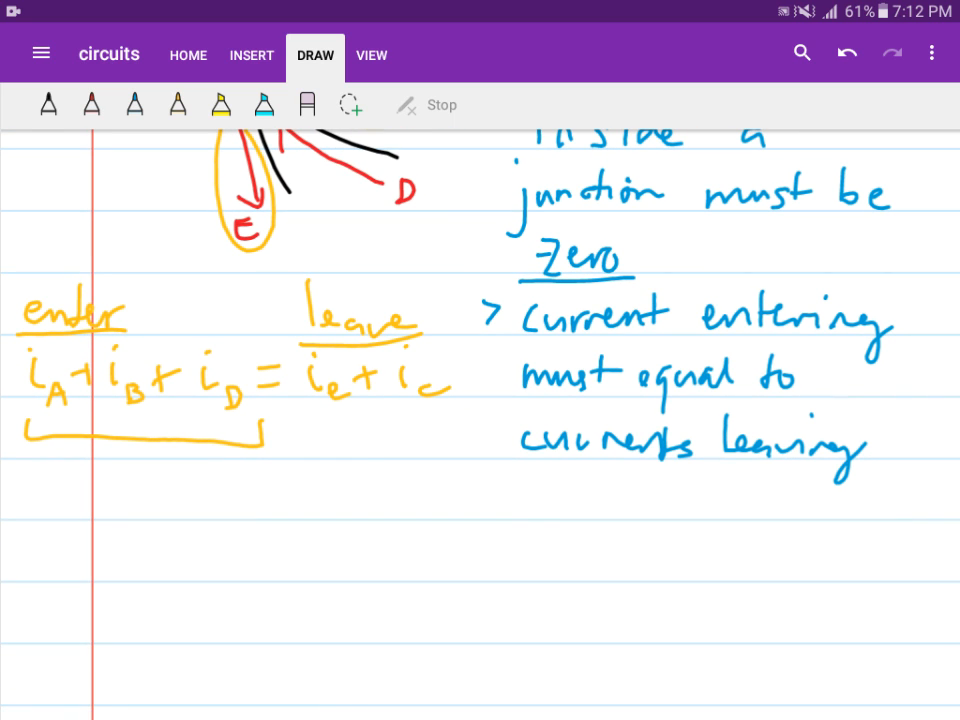
Step: Draw a red rectangle around the equation and a horizontal black wire beneath it
left_click(91, 105)
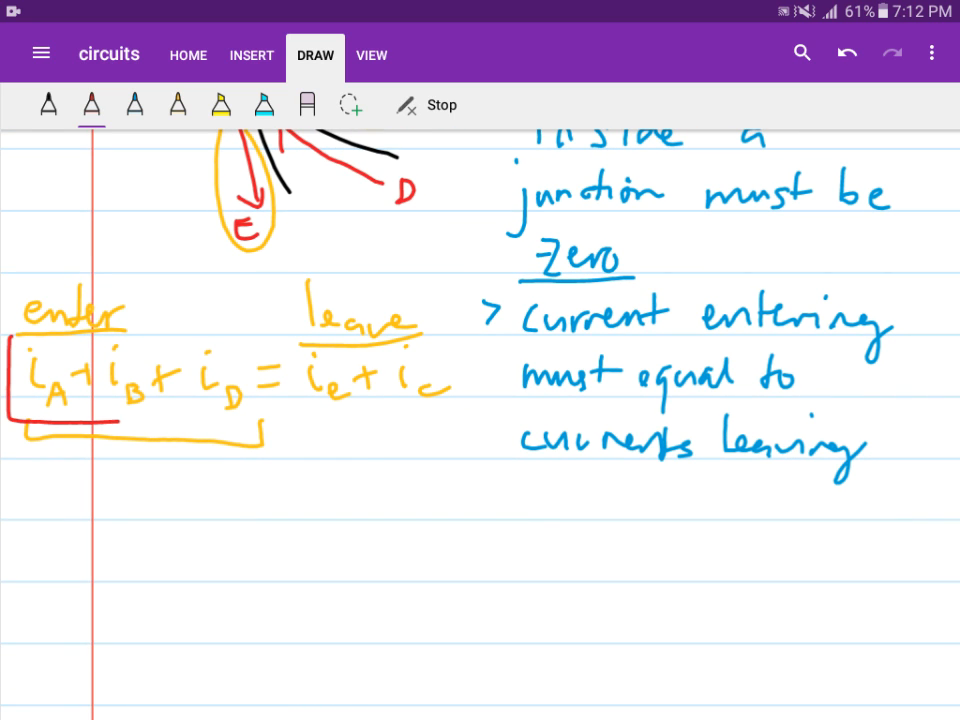
left_click_drag(20, 350, 465, 425)
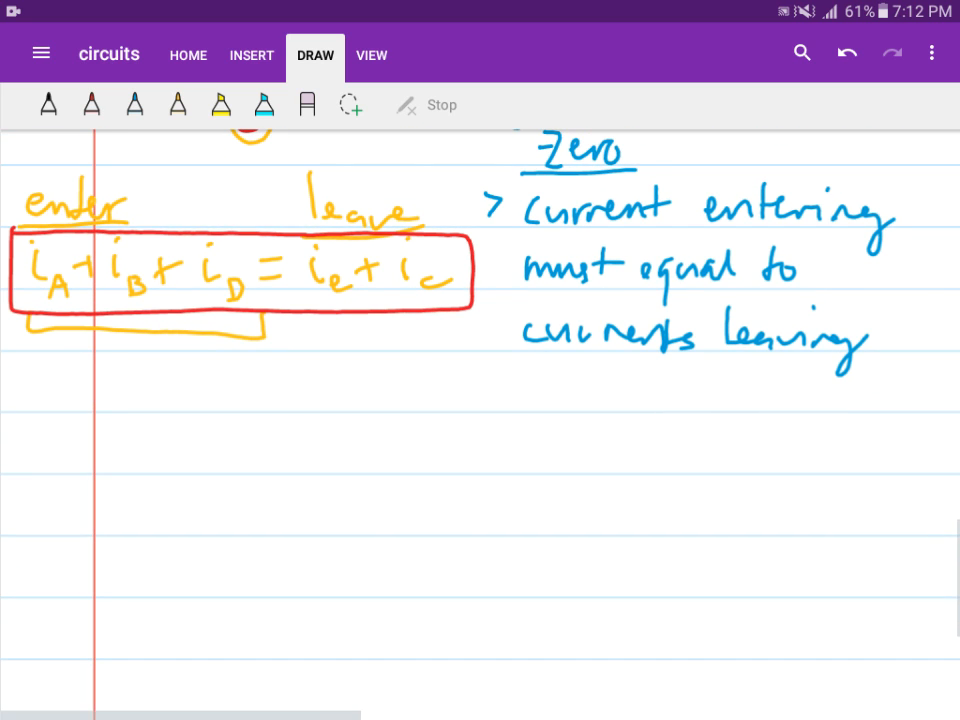
left_click_drag(90, 478, 275, 482)
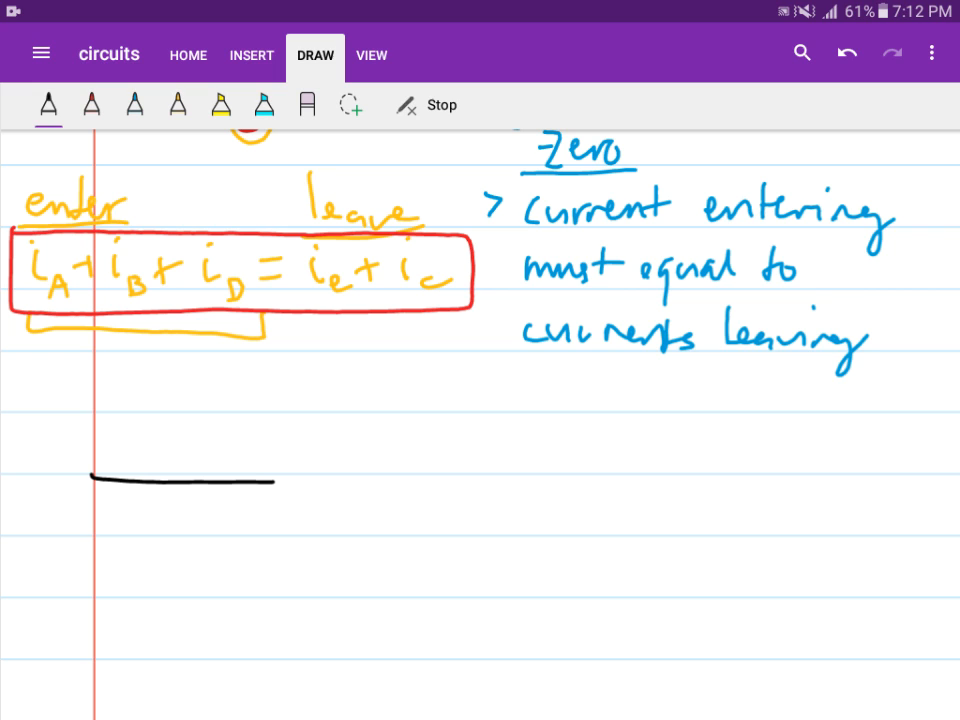
Step: Finish the junction wires, add blue arrows labelled A–E, and begin writing 'write an' beside it
left_click_drag(275, 480, 388, 386)
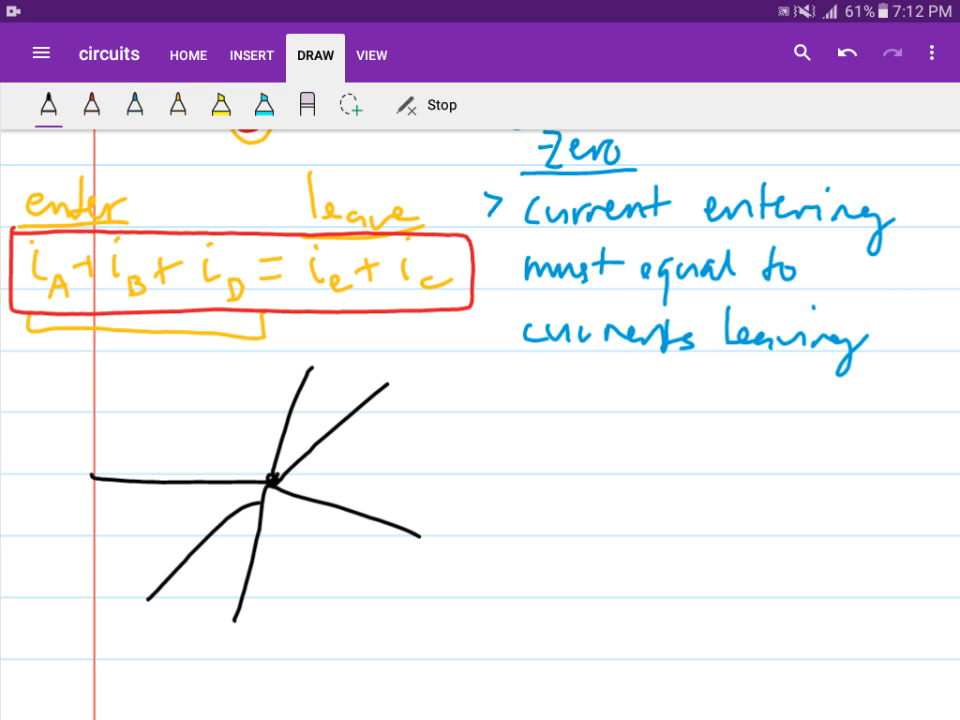
left_click_drag(270, 483, 140, 610)
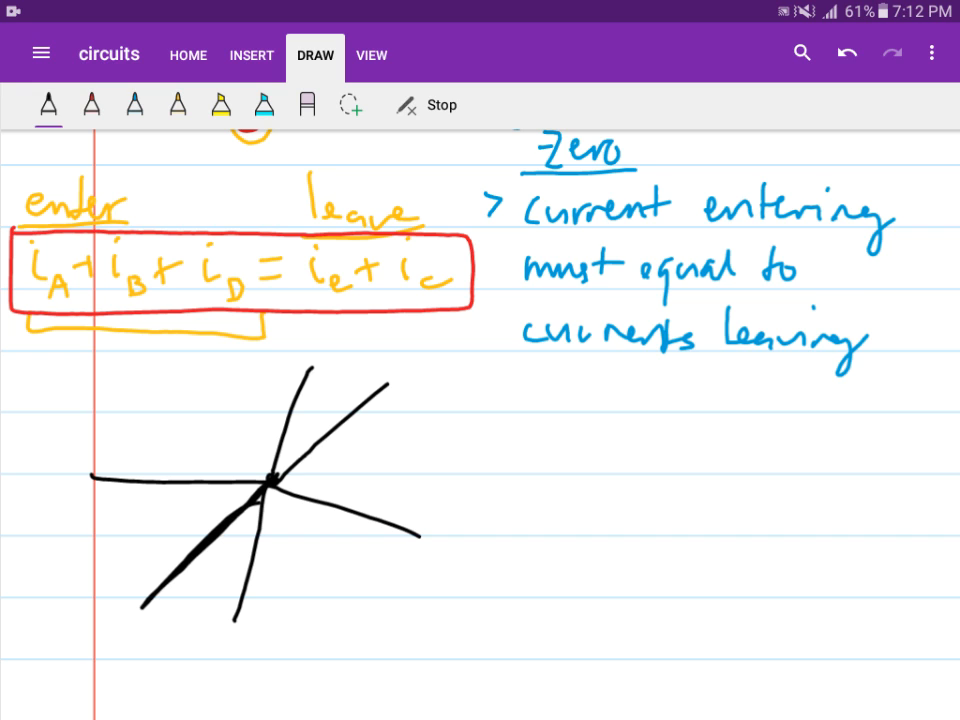
left_click_drag(90, 451, 215, 448)
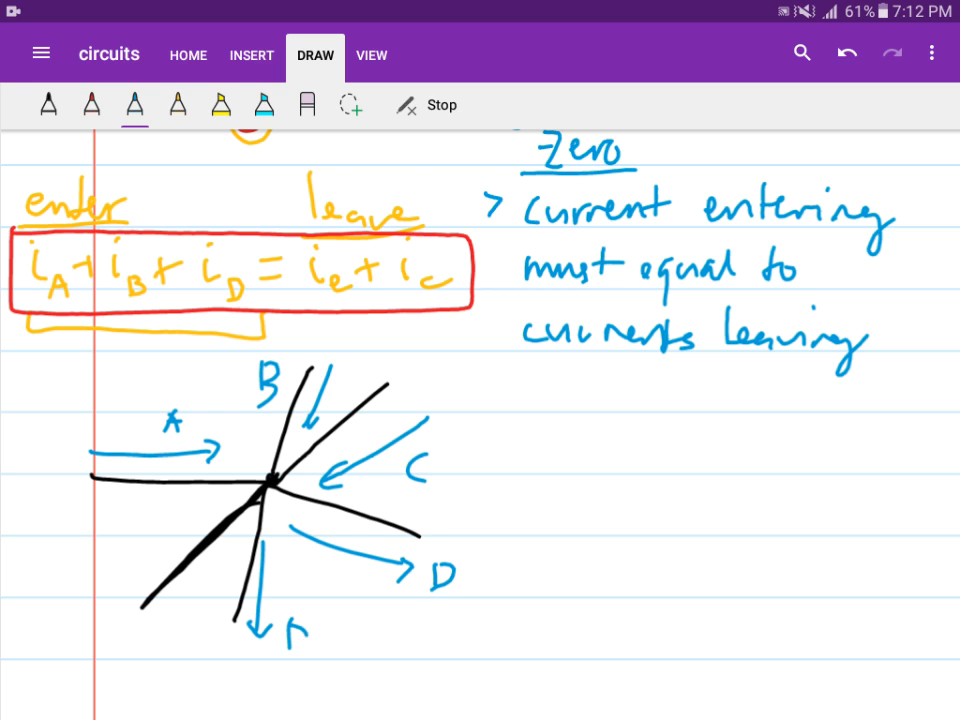
left_click_drag(220, 510, 95, 605)
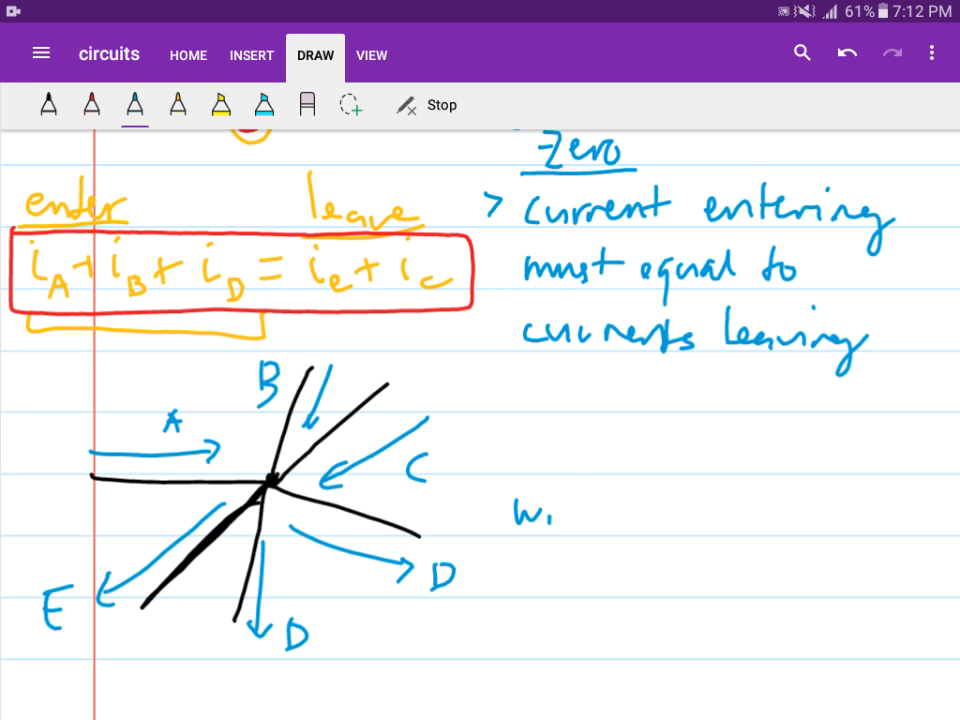
left_click_drag(510, 515, 715, 520)
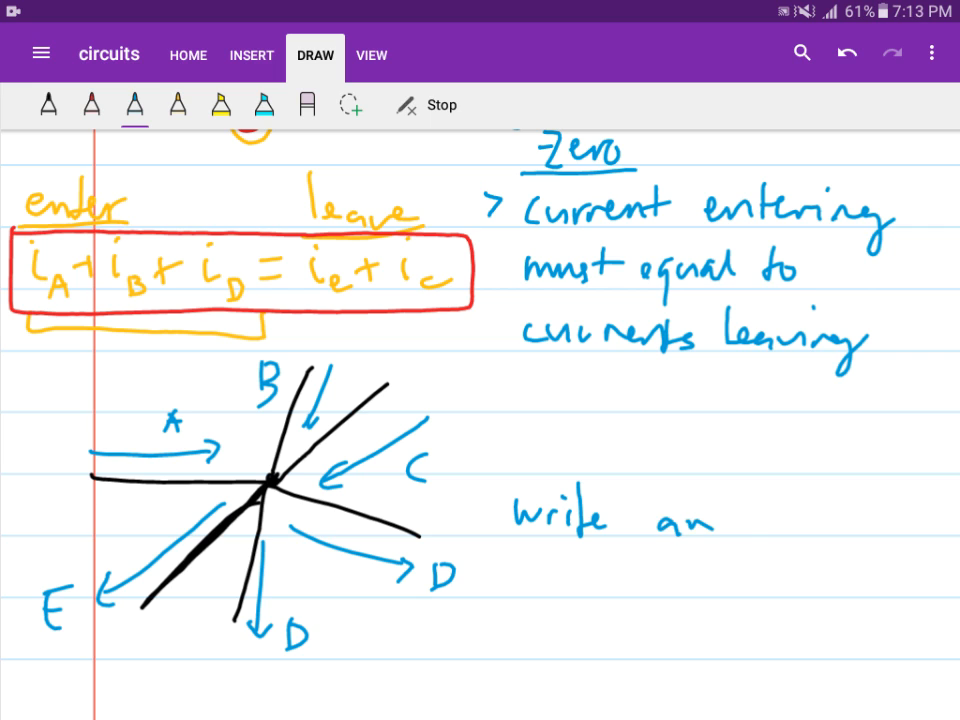